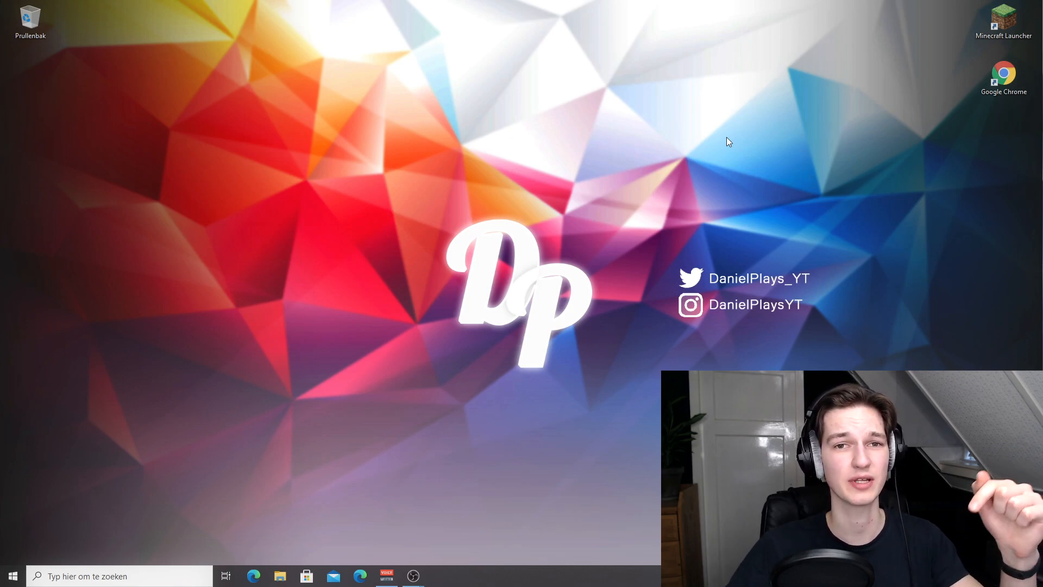
{"action": "mouse_move", "coordinate": [780, 129]}
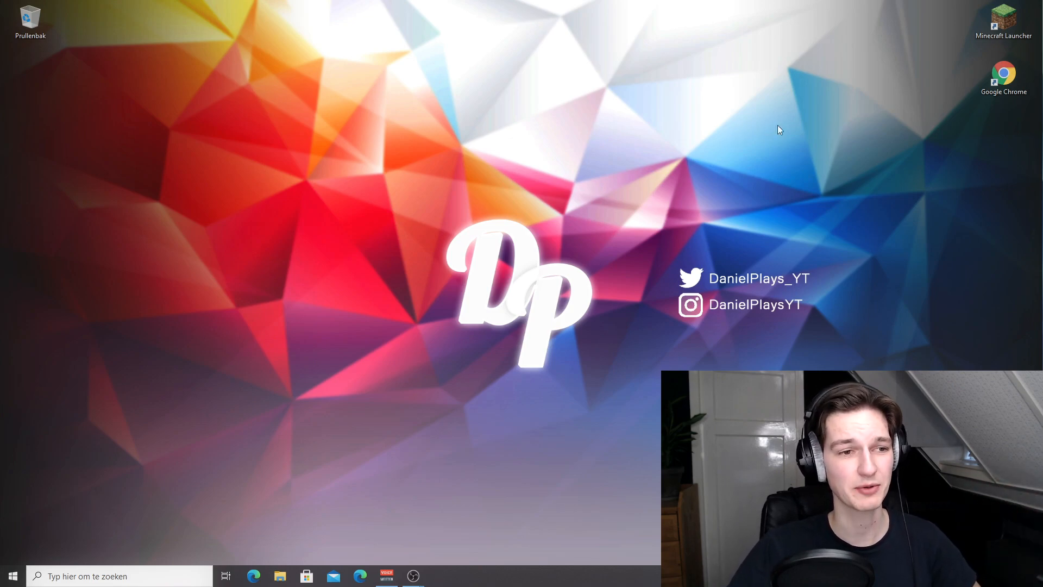
- Launch Google Chrome from its desktop shortcut
{"action": "double_click", "coordinate": [1004, 72]}
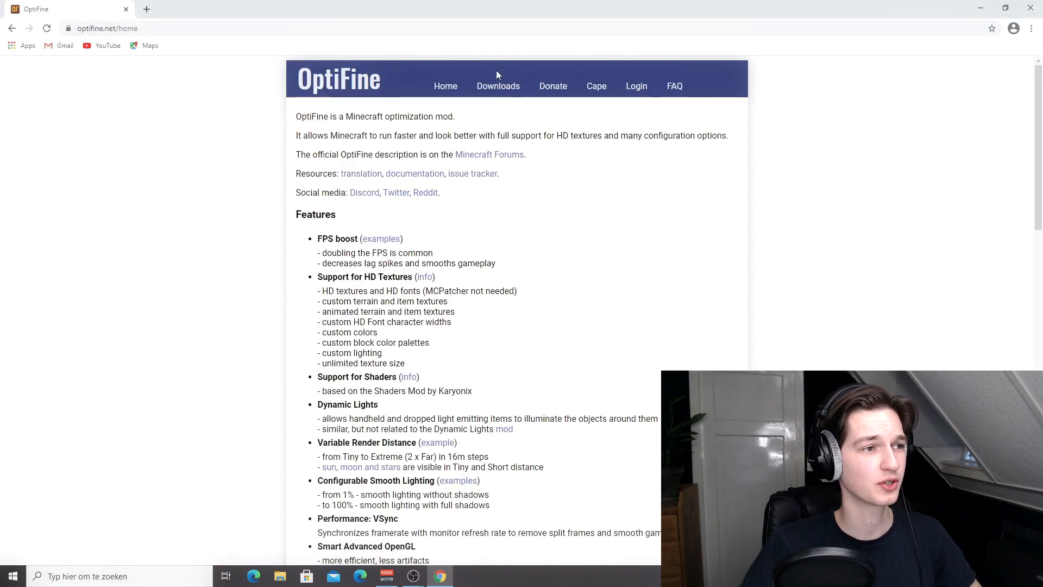
- Reach the OptiFine 1.16.5 download link via the Downloads page, skipping the advertisement
{"action": "left_click", "coordinate": [498, 86]}
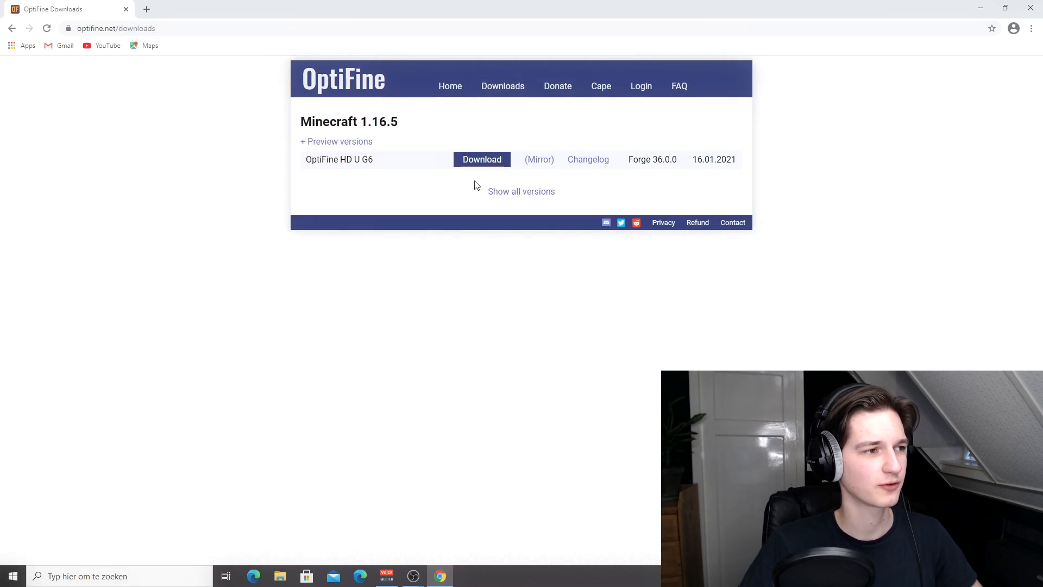
{"action": "mouse_move", "coordinate": [397, 150]}
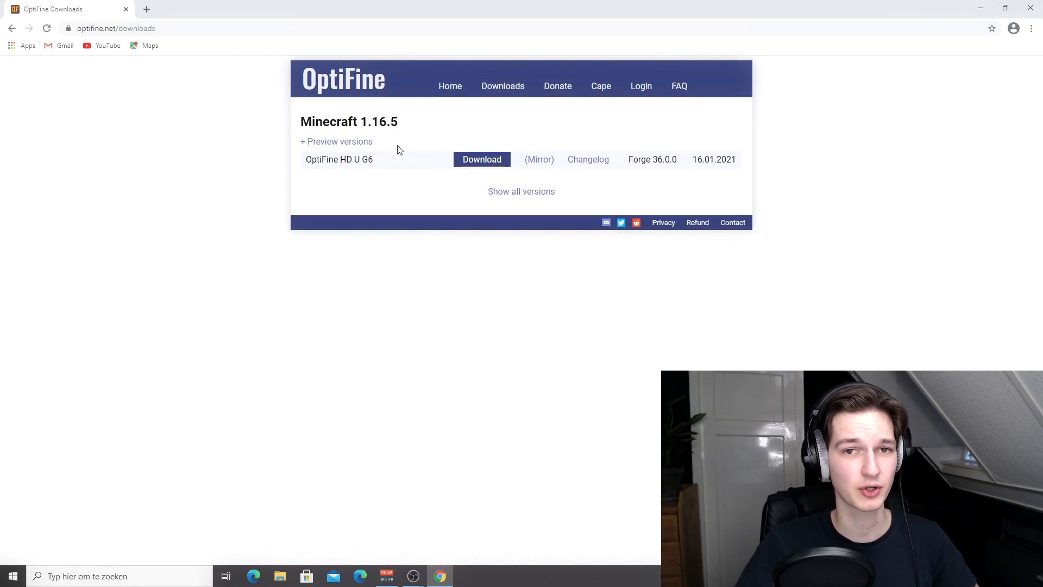
{"action": "mouse_move", "coordinate": [395, 147]}
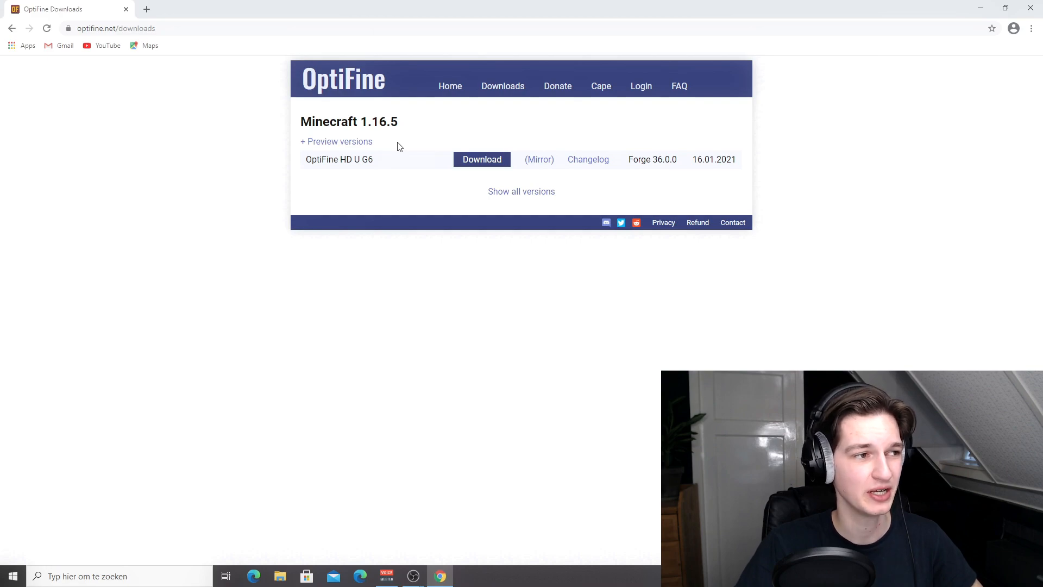
{"action": "mouse_move", "coordinate": [383, 159]}
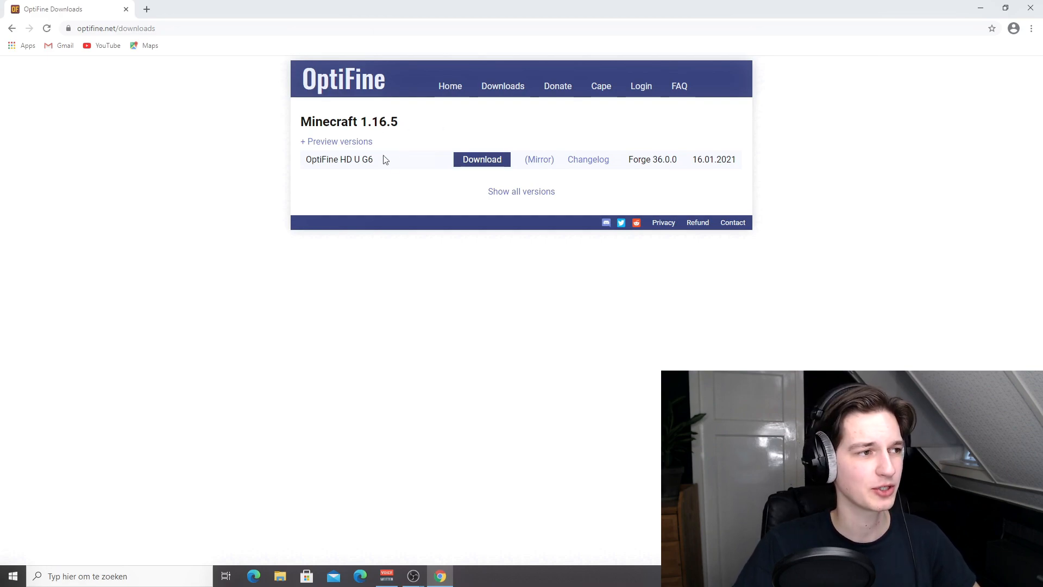
{"action": "mouse_move", "coordinate": [408, 128]}
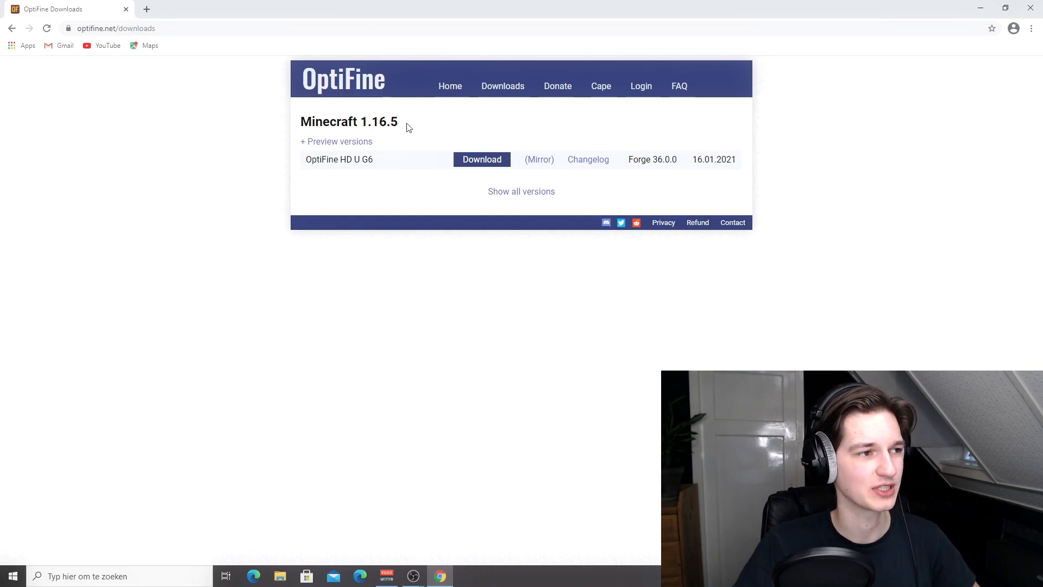
{"action": "left_click", "coordinate": [481, 158]}
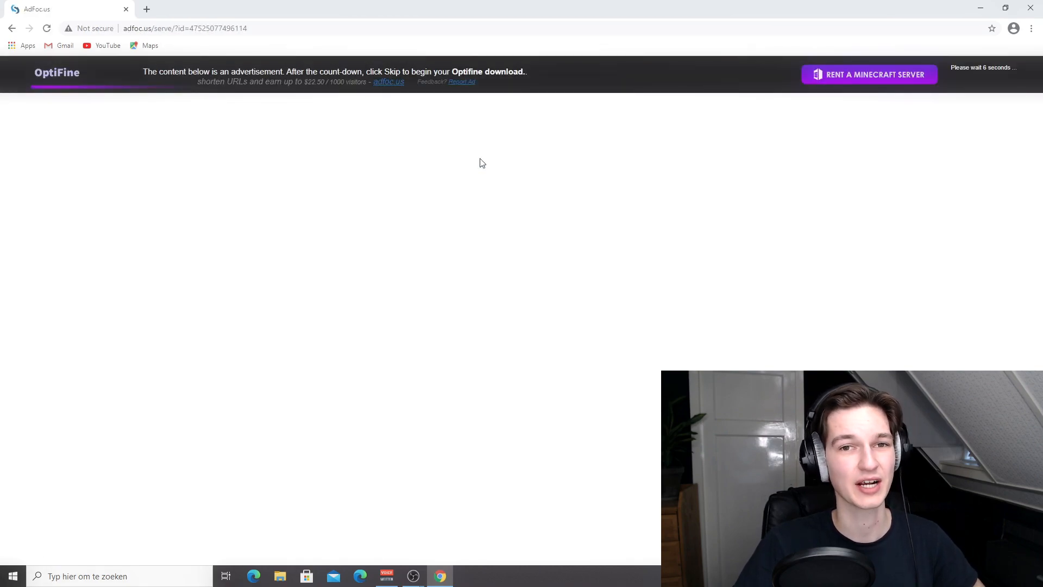
{"action": "mouse_move", "coordinate": [802, 215]}
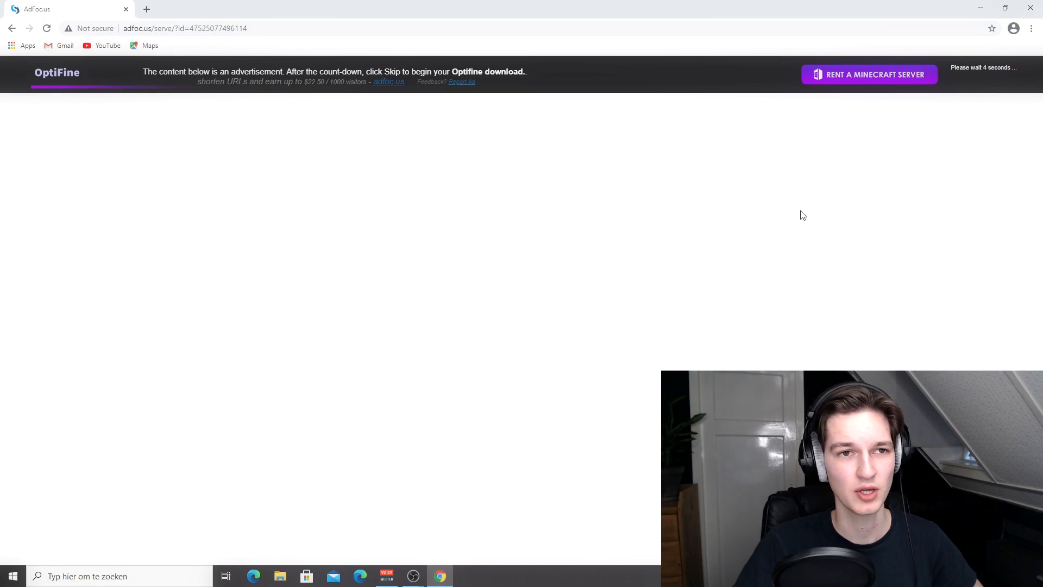
{"action": "mouse_move", "coordinate": [985, 82]}
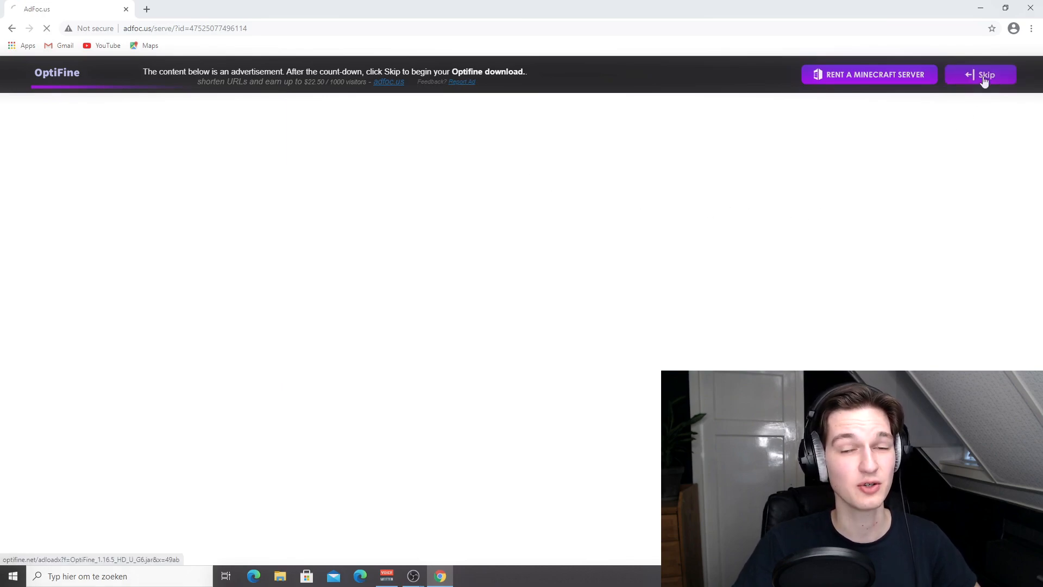
{"action": "left_click", "coordinate": [986, 75]}
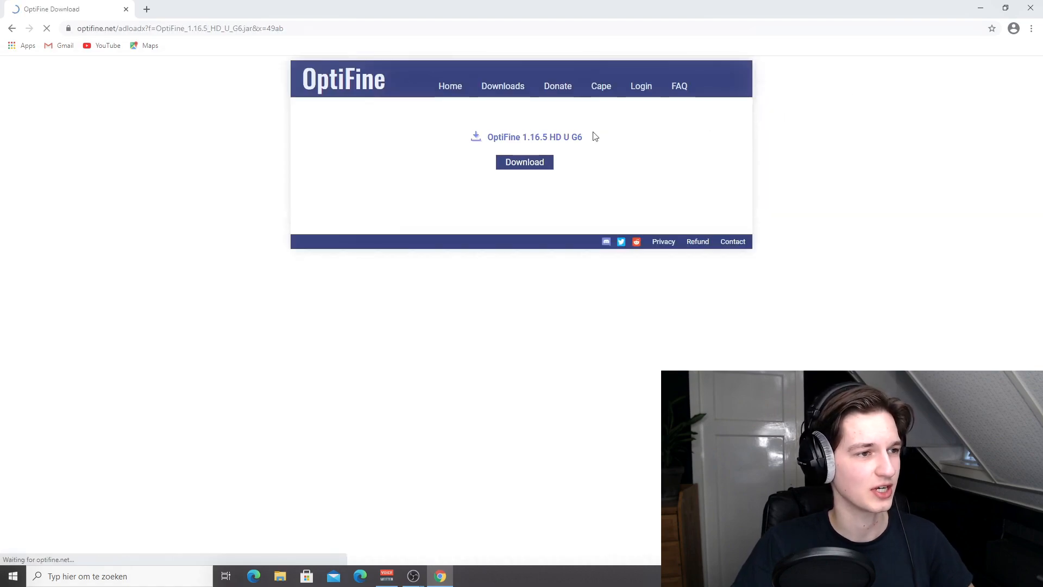
- Start downloading the OptiFine 1.16.5 HD U G6 jar, then close its page leaving a new tab
{"action": "left_click", "coordinate": [145, 8]}
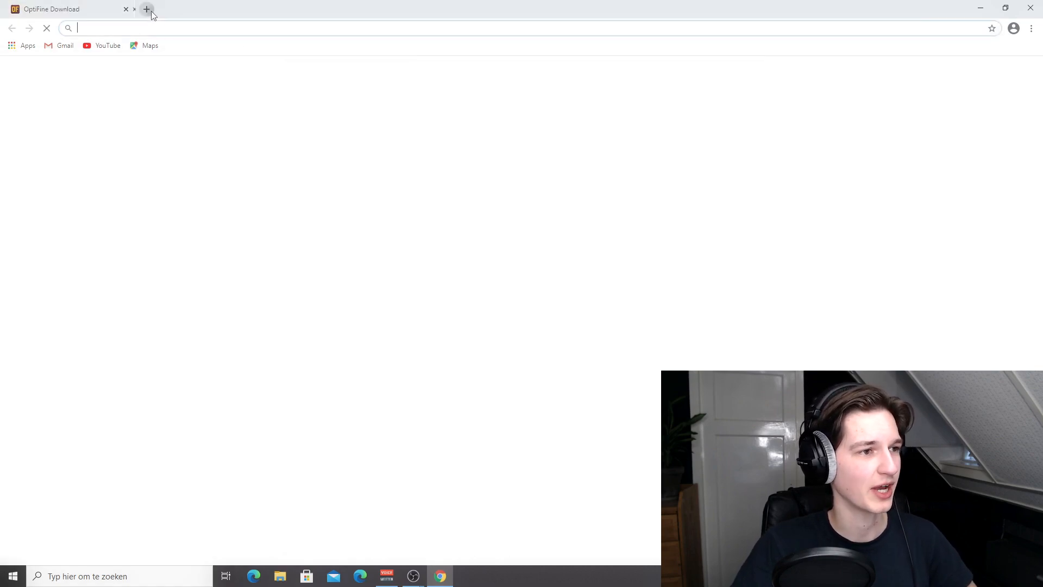
{"action": "left_click", "coordinate": [145, 9]}
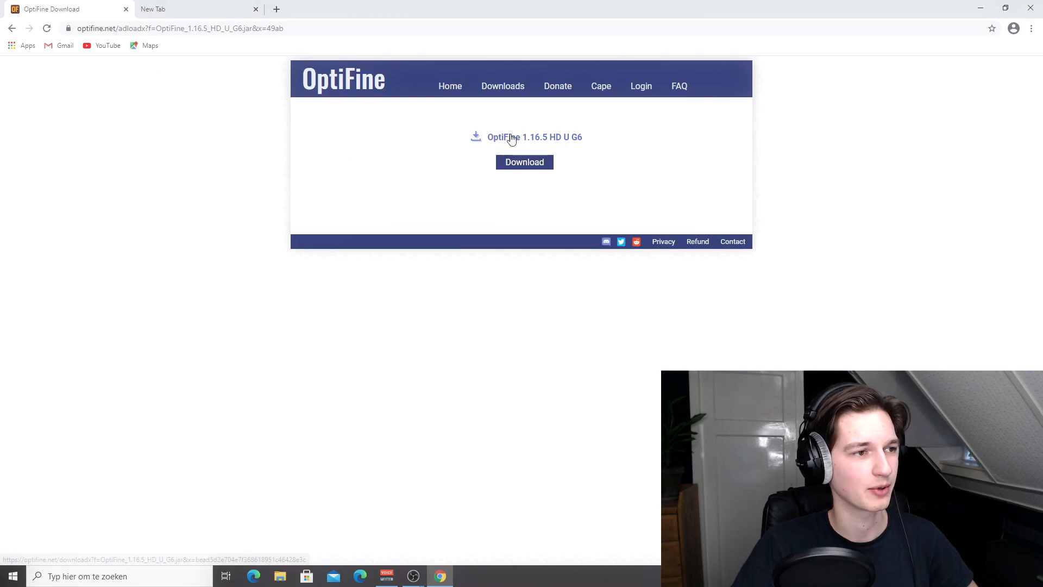
{"action": "left_click", "coordinate": [524, 161]}
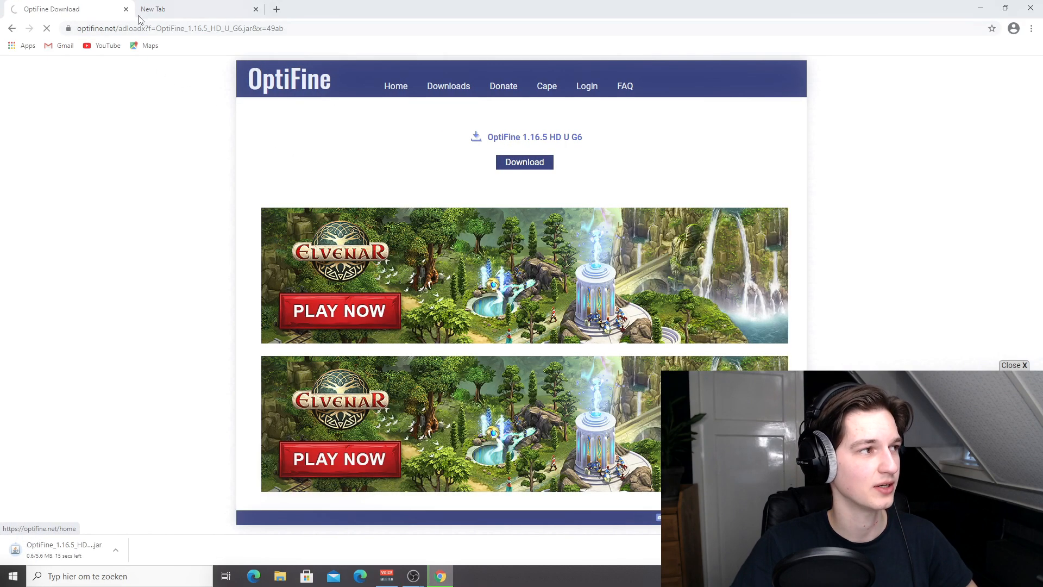
{"action": "left_click", "coordinate": [126, 9]}
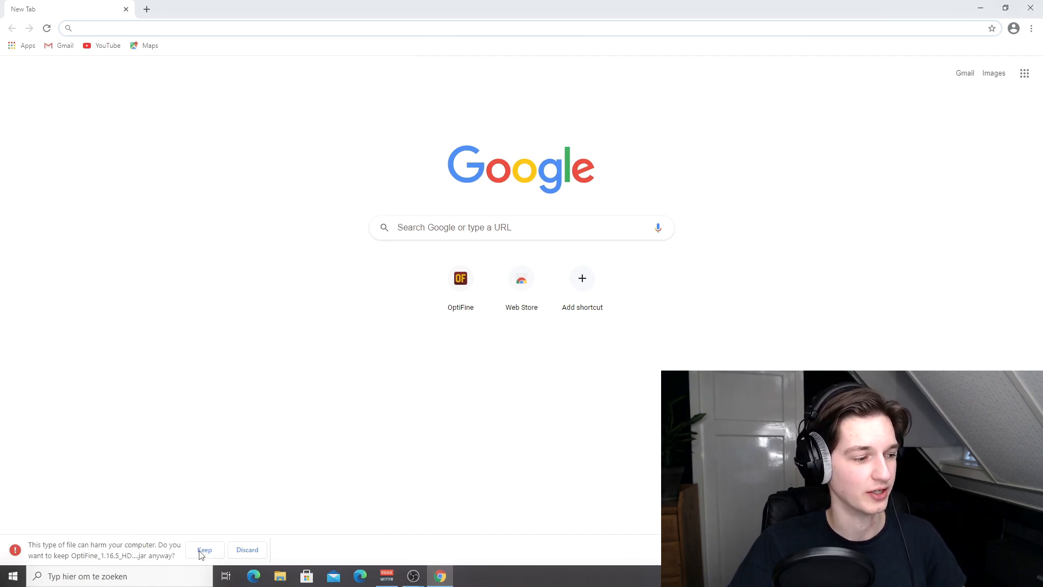
- Keep the downloaded OptiFine jar despite Chrome's warning
{"action": "left_click", "coordinate": [205, 550]}
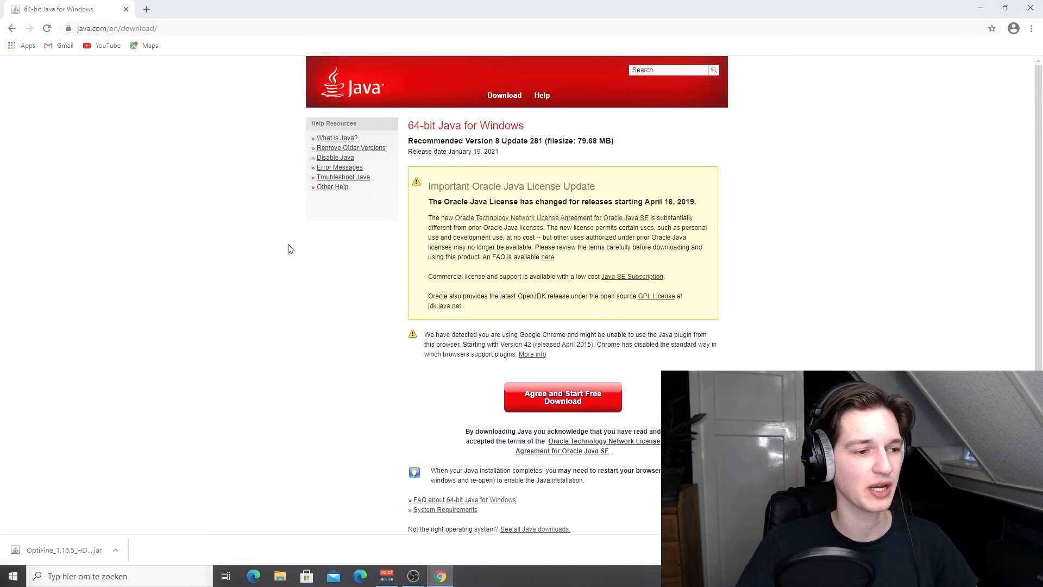
{"action": "mouse_move", "coordinate": [561, 397]}
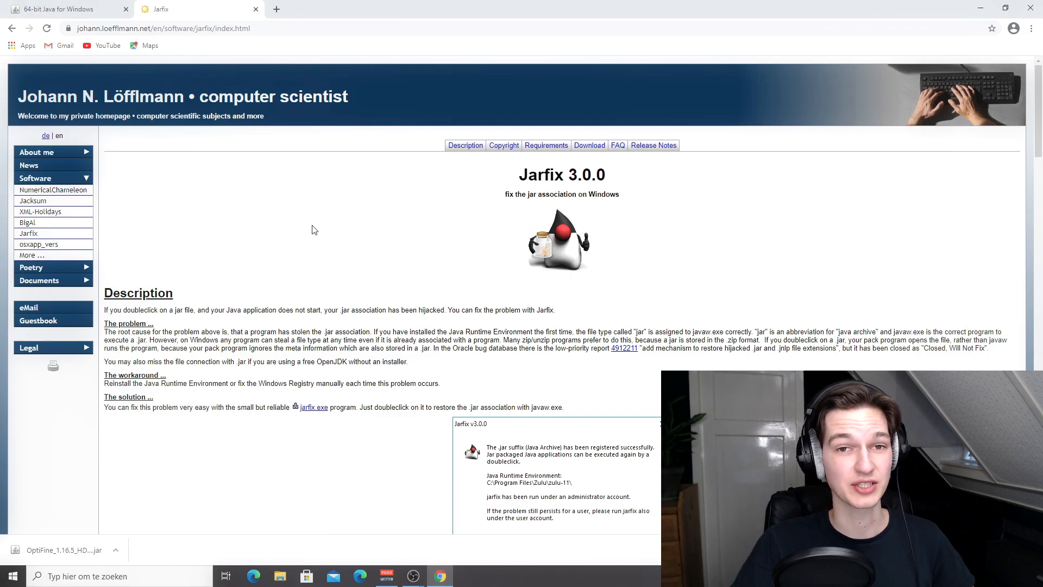
{"action": "mouse_move", "coordinate": [300, 227]}
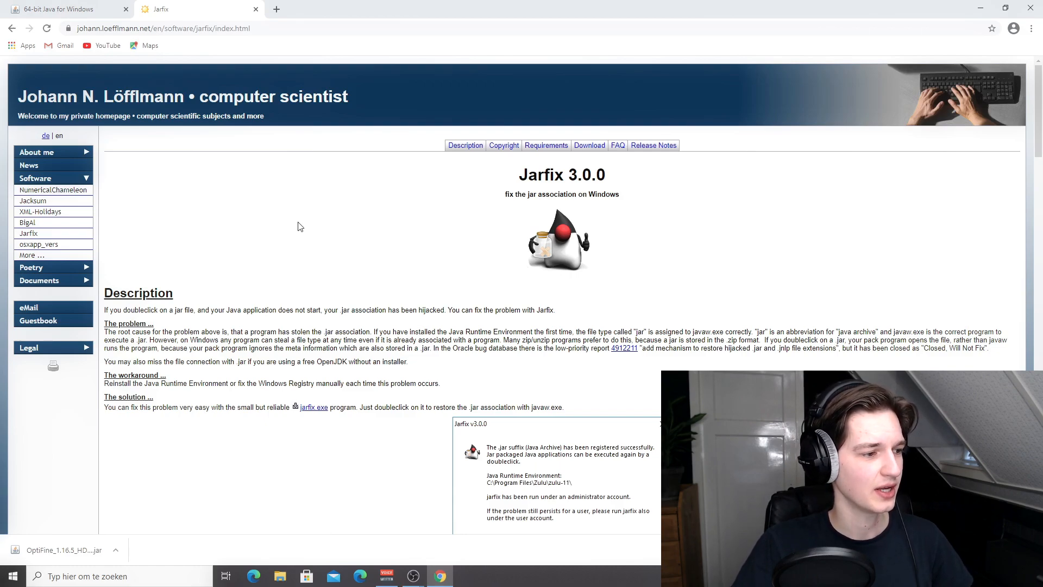
- Download and run jarfix.exe, then dismiss its success message
{"action": "scroll", "scroll_direction": "down", "scroll_amount": 3}
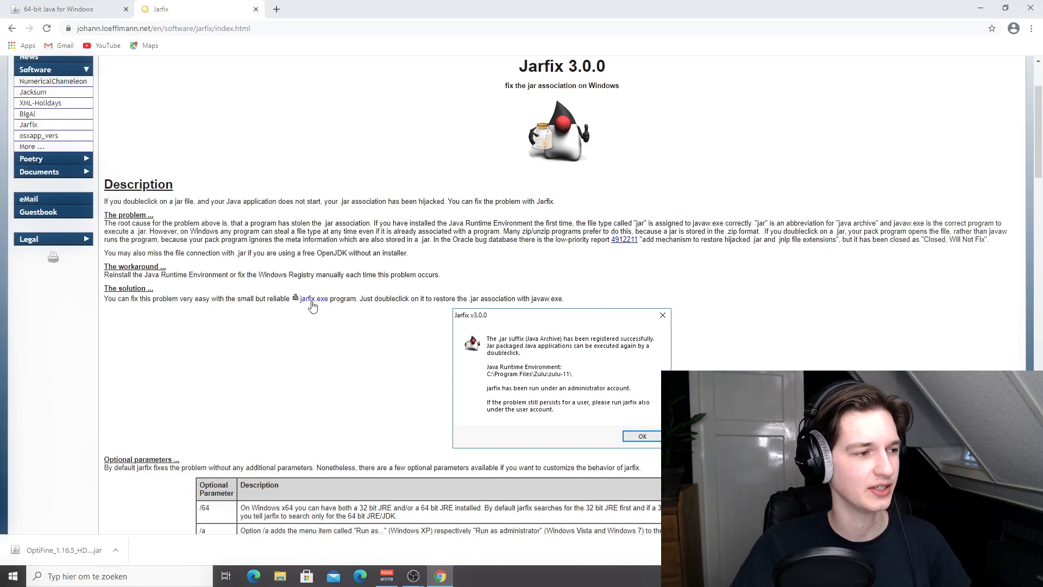
{"action": "left_click", "coordinate": [310, 298]}
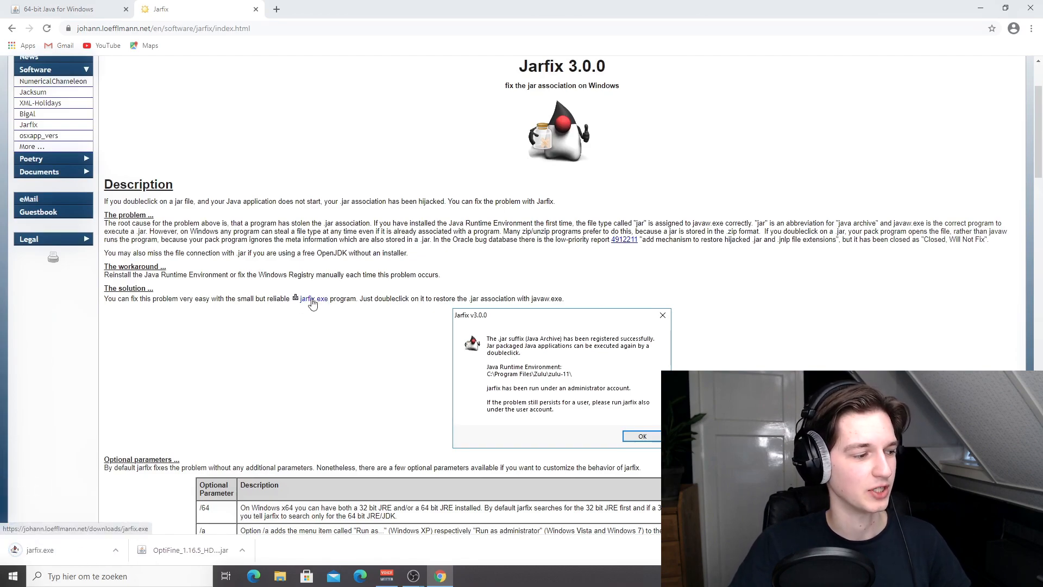
{"action": "mouse_move", "coordinate": [185, 351]}
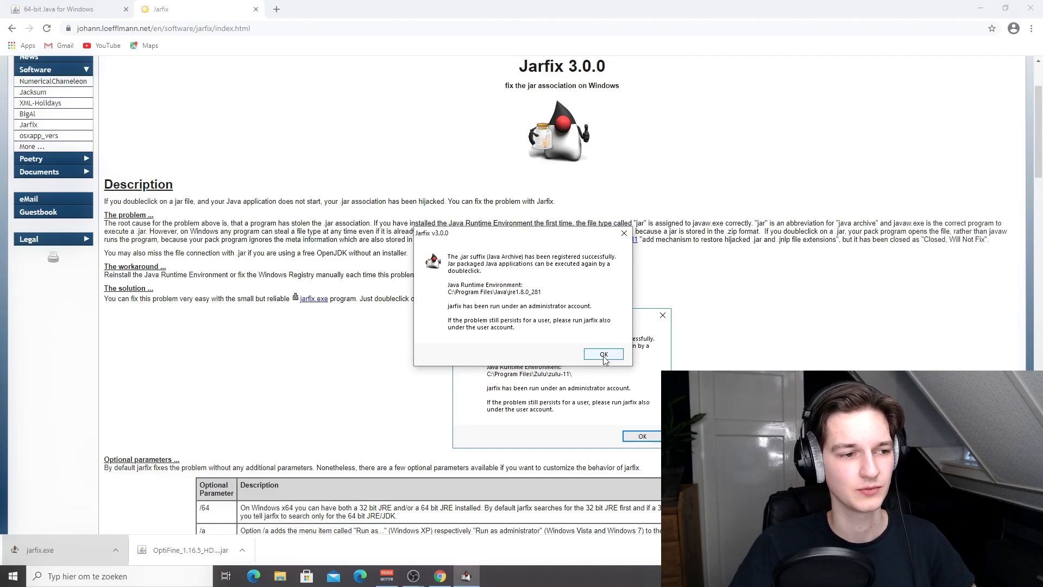
{"action": "left_click", "coordinate": [603, 353]}
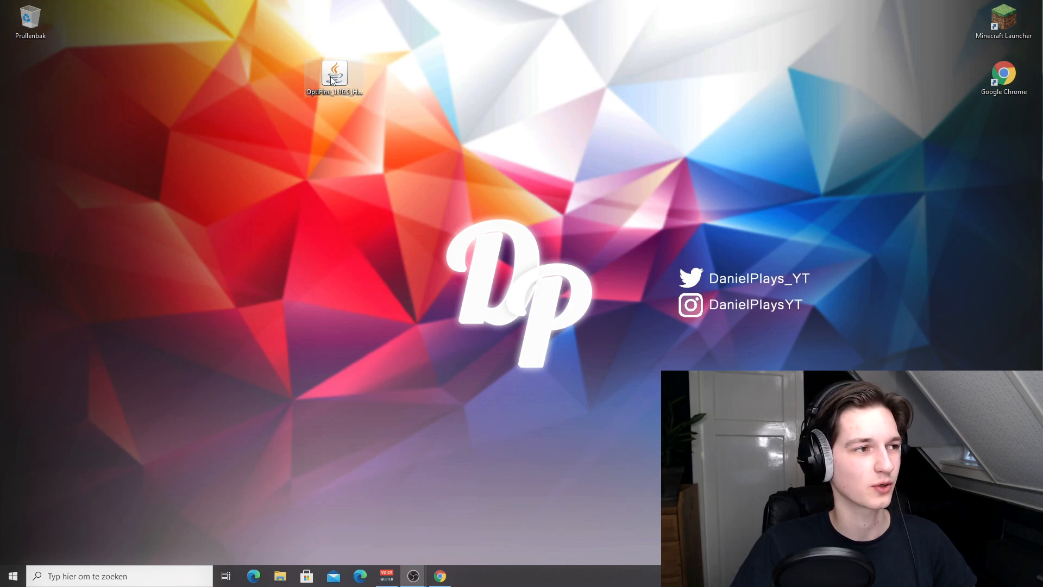
{"action": "mouse_move", "coordinate": [503, 140]}
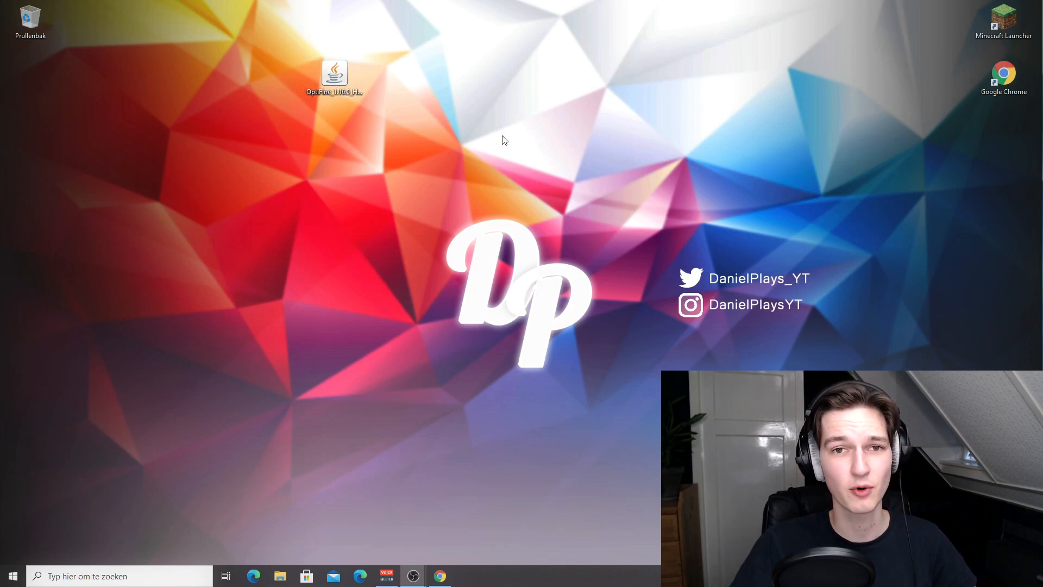
{"action": "mouse_move", "coordinate": [661, 138]}
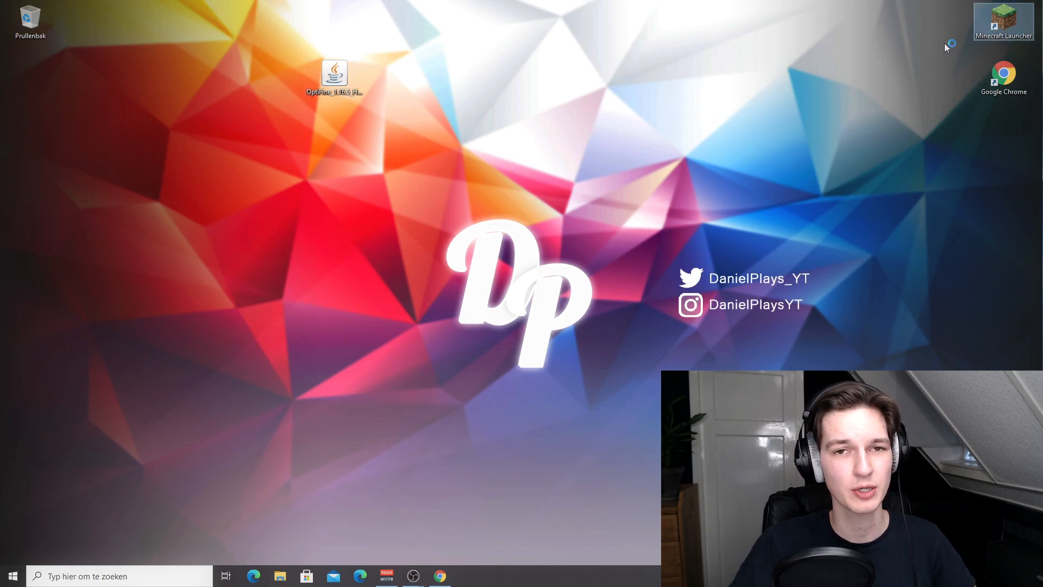
- Launch the Minecraft Launcher from its desktop shortcut
{"action": "double_click", "coordinate": [1003, 23]}
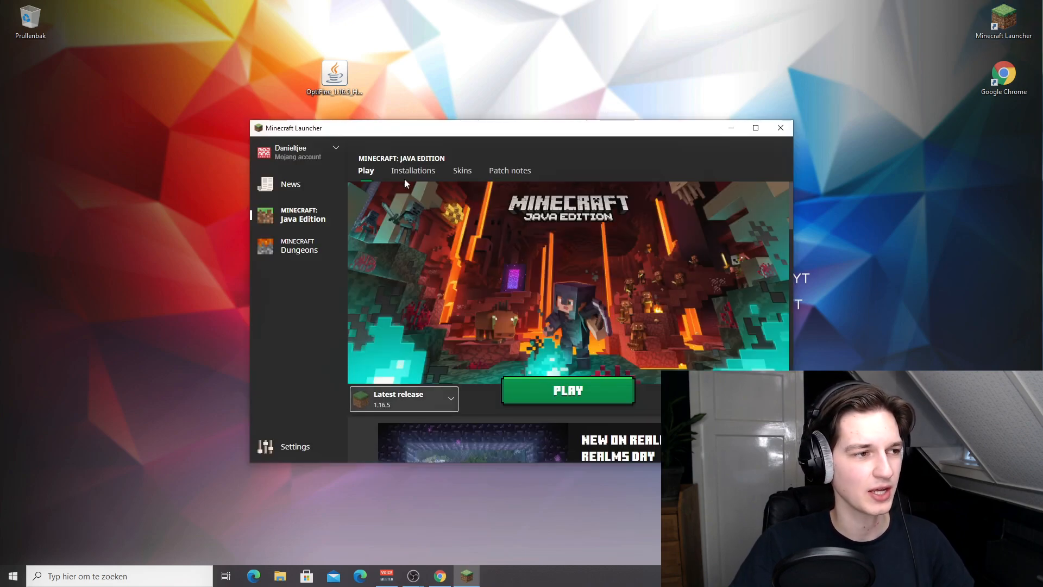
- Create an installation named Daniel on release 1.15.2 and return to the Play page
{"action": "left_click", "coordinate": [413, 171]}
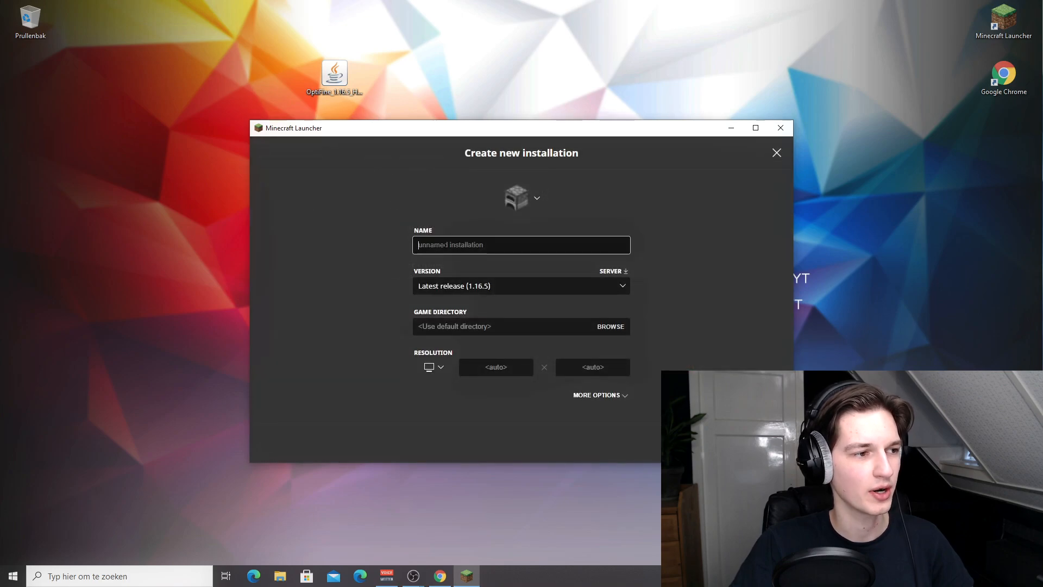
{"action": "type", "text": "Dani"}
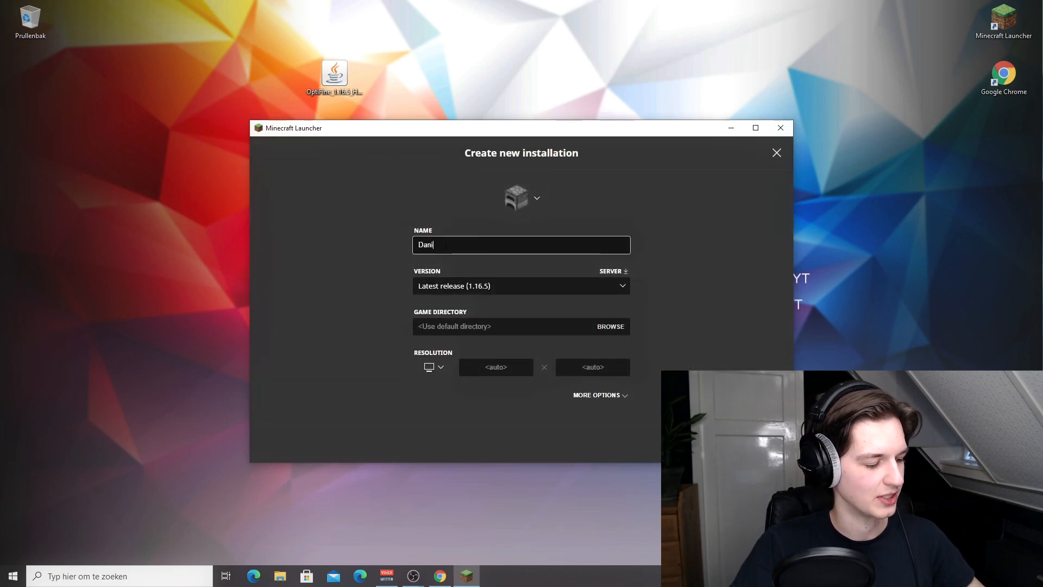
{"action": "type", "text": "el"}
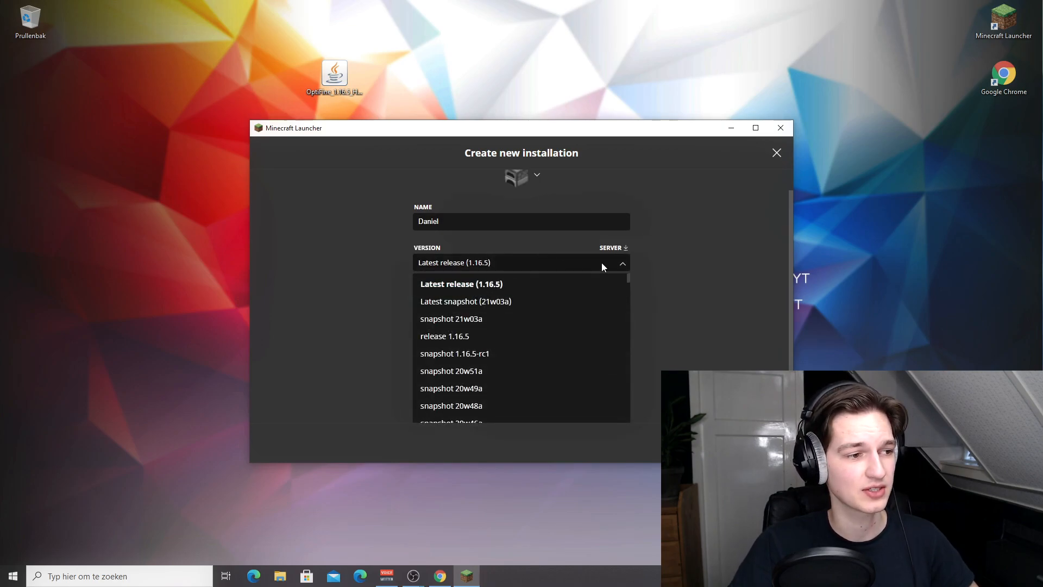
{"action": "scroll", "scroll_direction": "down", "scroll_amount": 3}
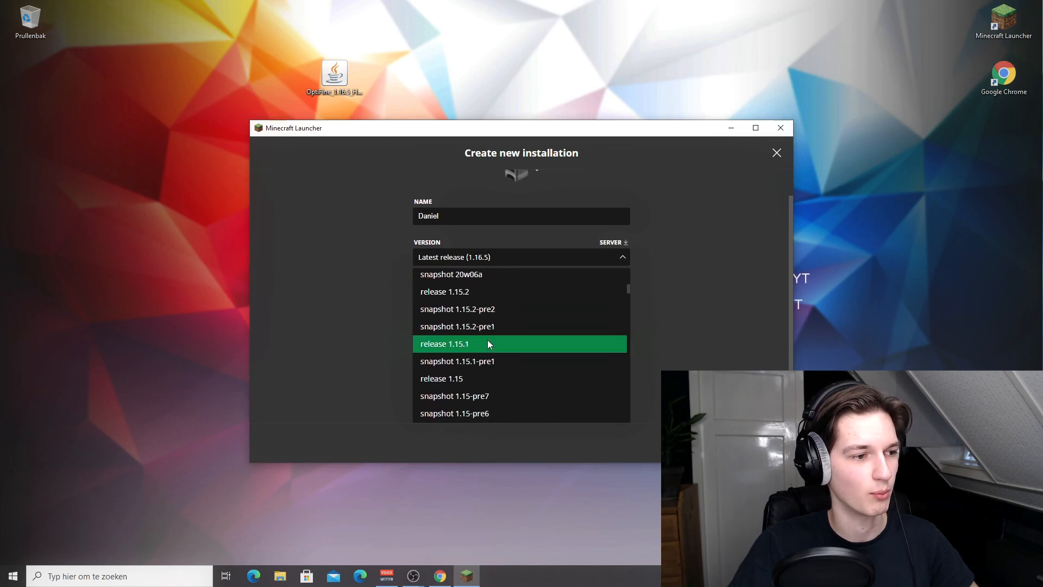
{"action": "mouse_move", "coordinate": [467, 291]}
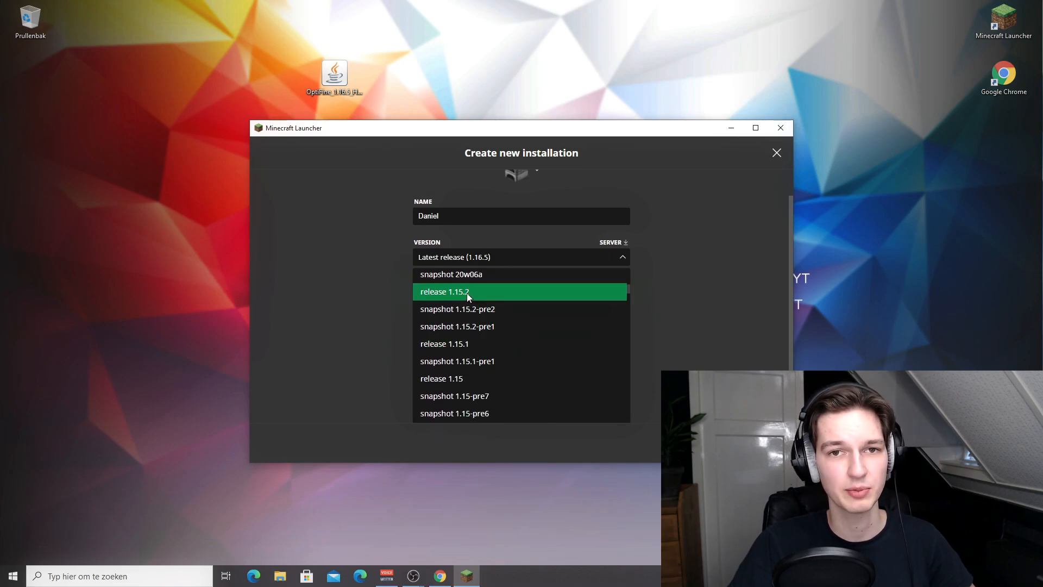
{"action": "left_click", "coordinate": [444, 292]}
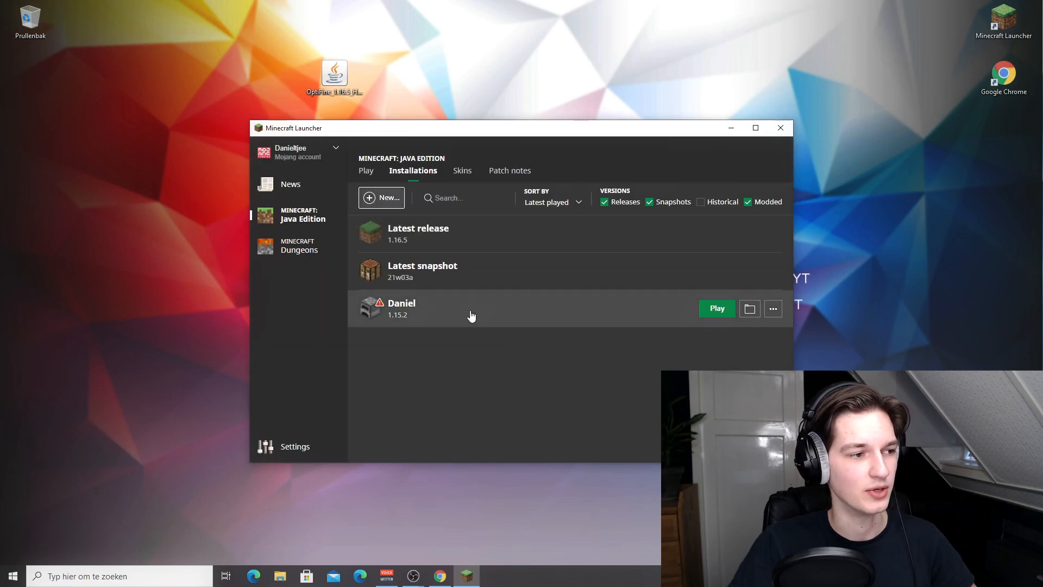
{"action": "mouse_move", "coordinate": [437, 310]}
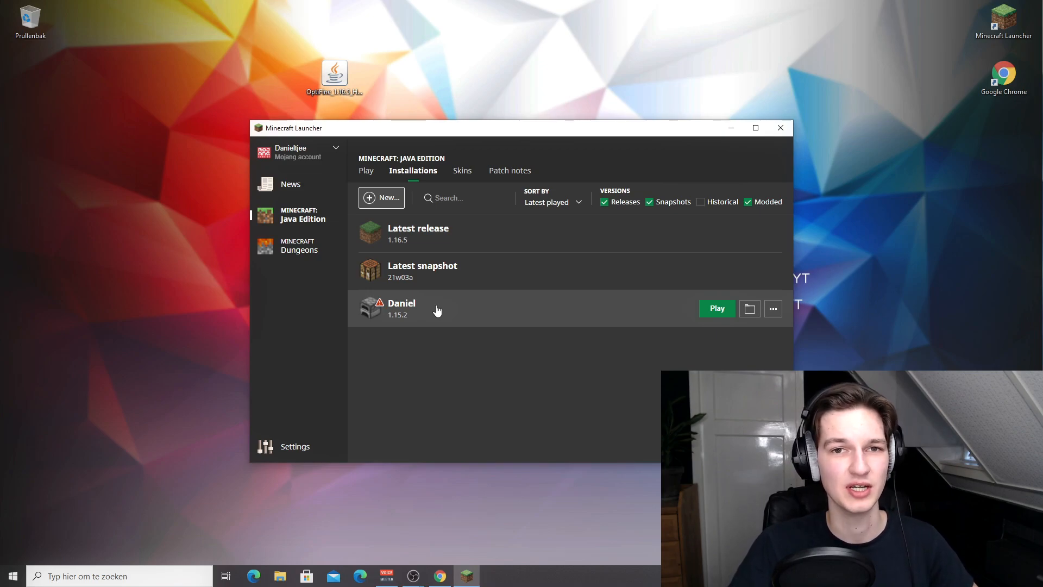
{"action": "left_click", "coordinate": [366, 171]}
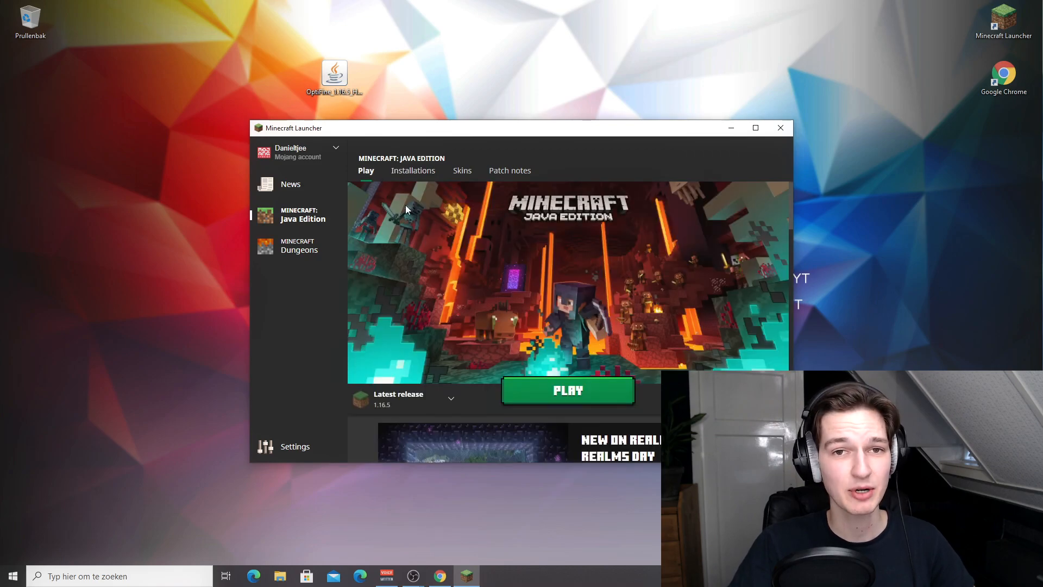
{"action": "mouse_move", "coordinate": [567, 390]}
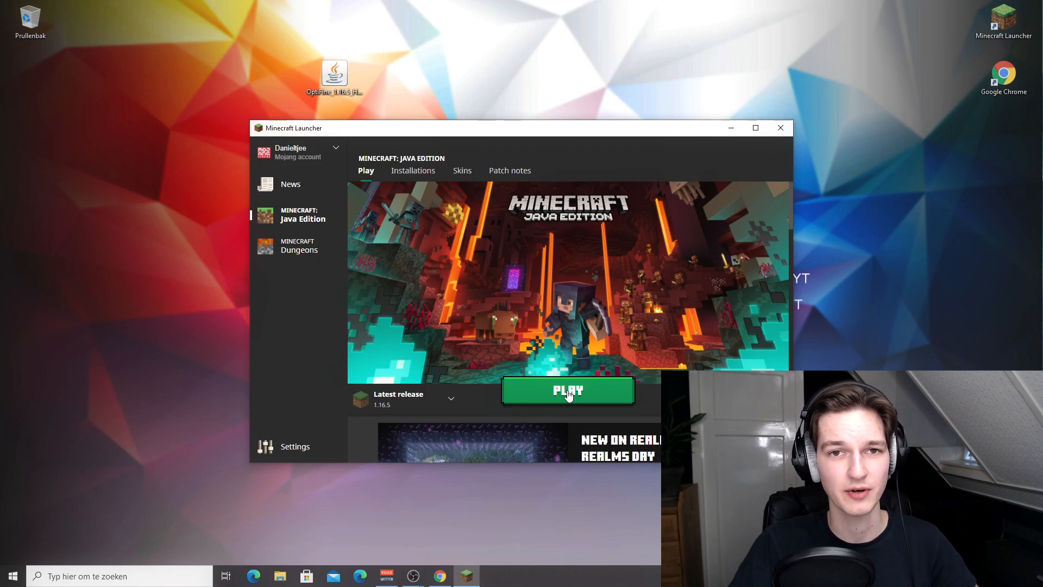
- Launch the latest release 1.16.5 once and quit from the title screen
{"action": "left_click", "coordinate": [568, 391]}
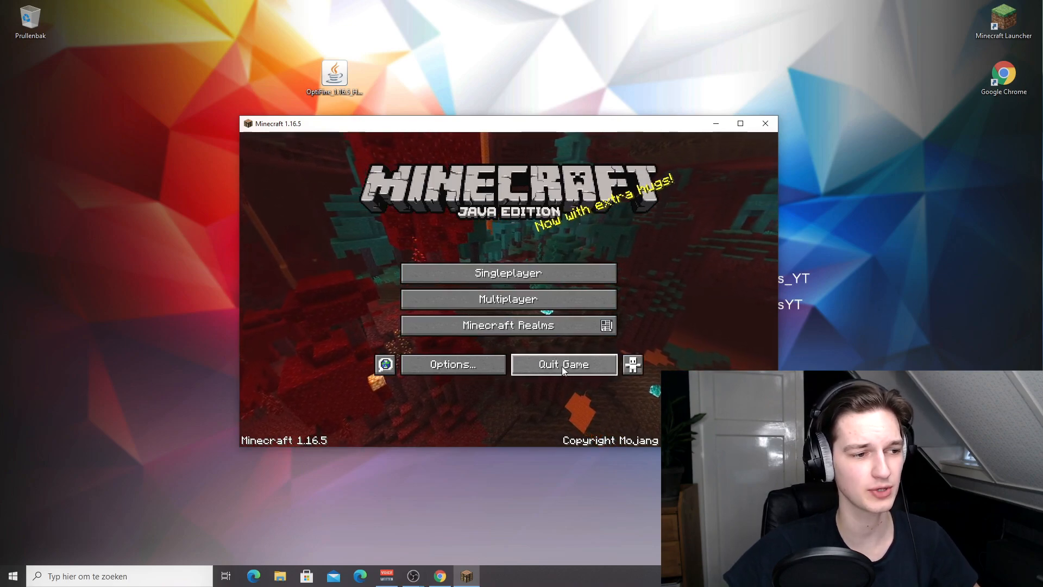
{"action": "left_click", "coordinate": [563, 364]}
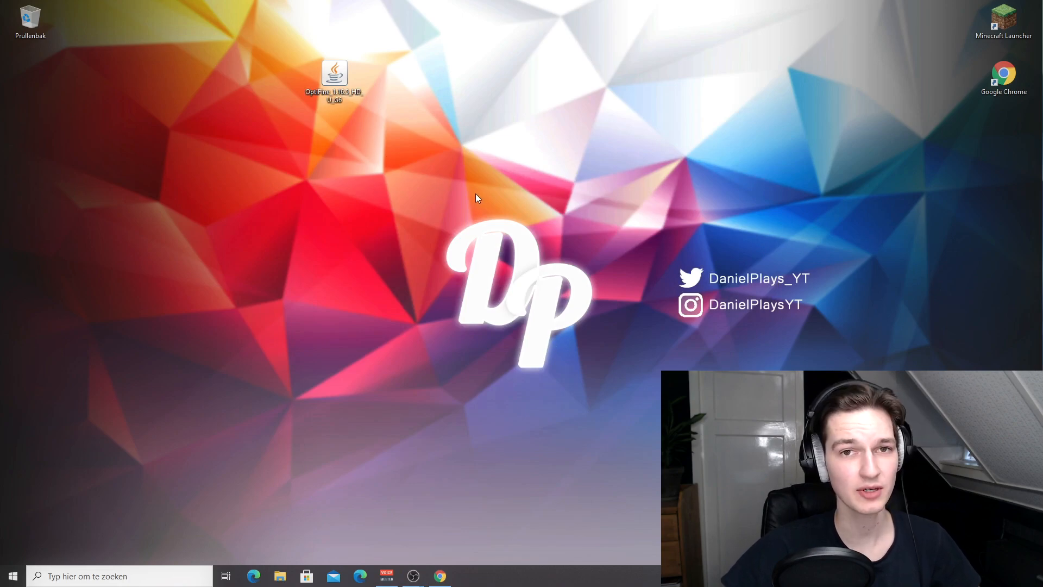
- Run the OptiFine jar from the desktop, install it and acknowledge the success notice
{"action": "left_click", "coordinate": [334, 76]}
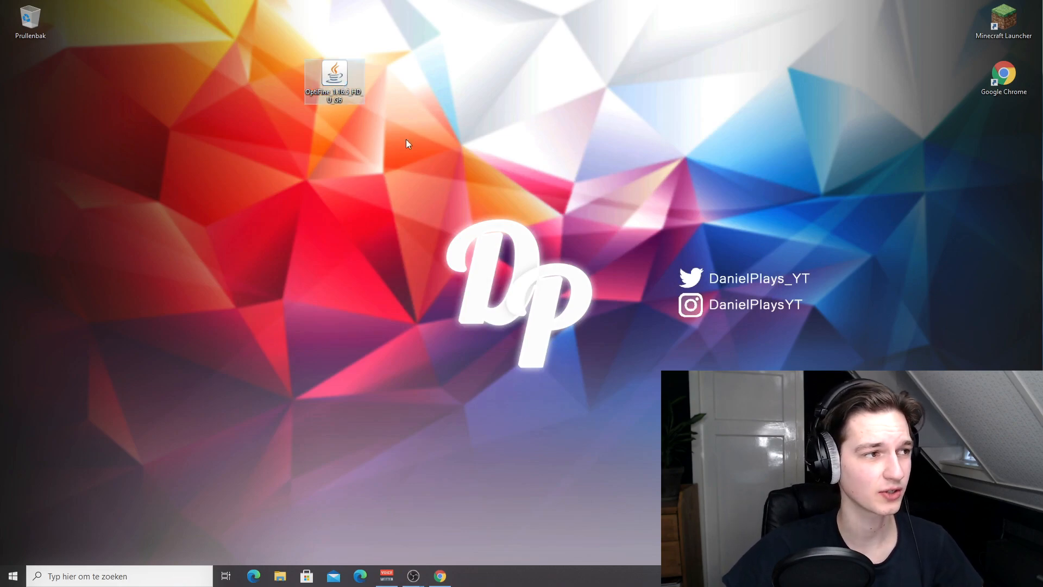
{"action": "double_click", "coordinate": [333, 75]}
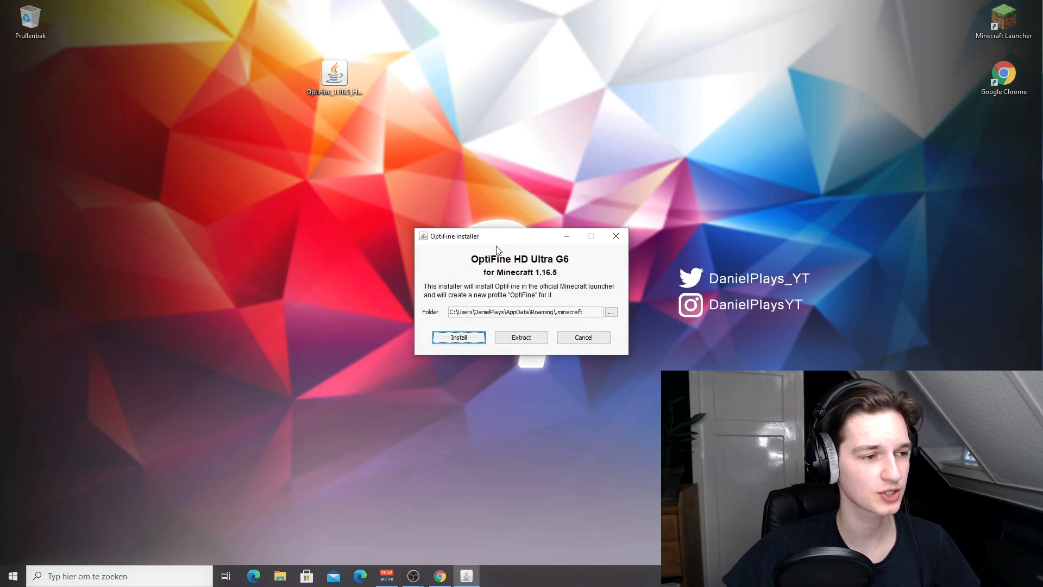
{"action": "mouse_move", "coordinate": [480, 247]}
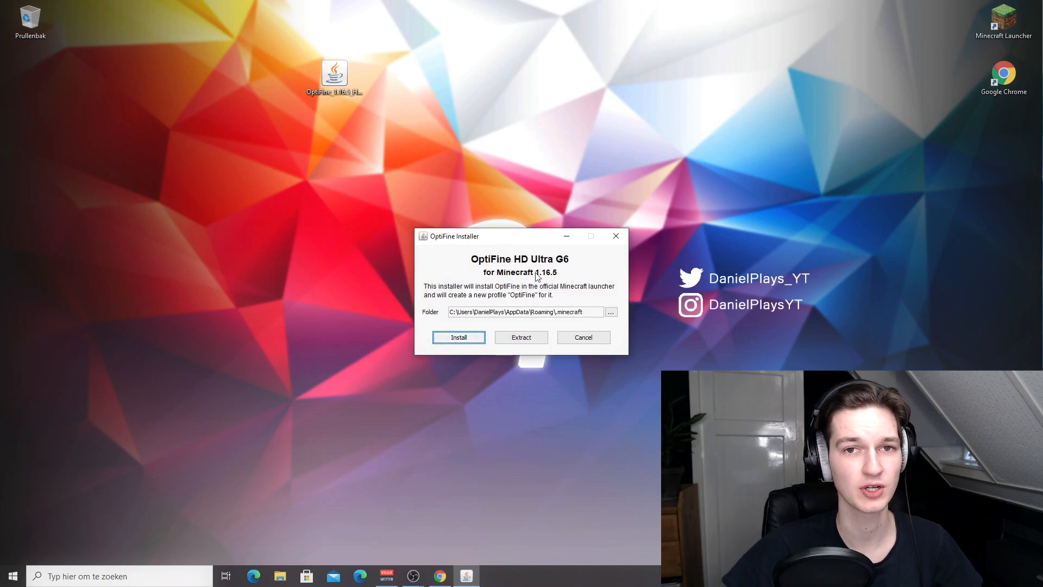
{"action": "mouse_move", "coordinate": [517, 282]}
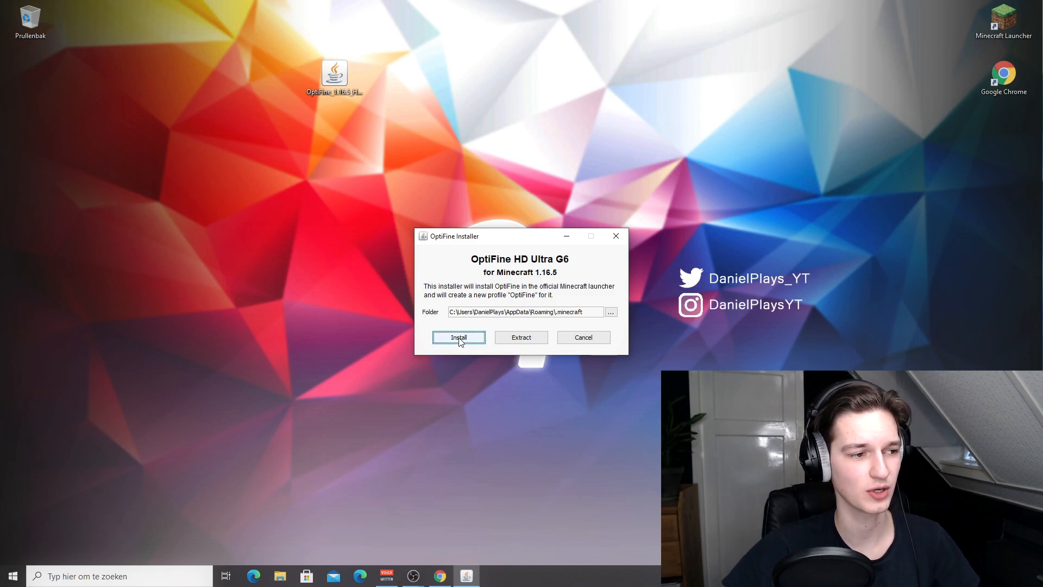
{"action": "left_click", "coordinate": [459, 337]}
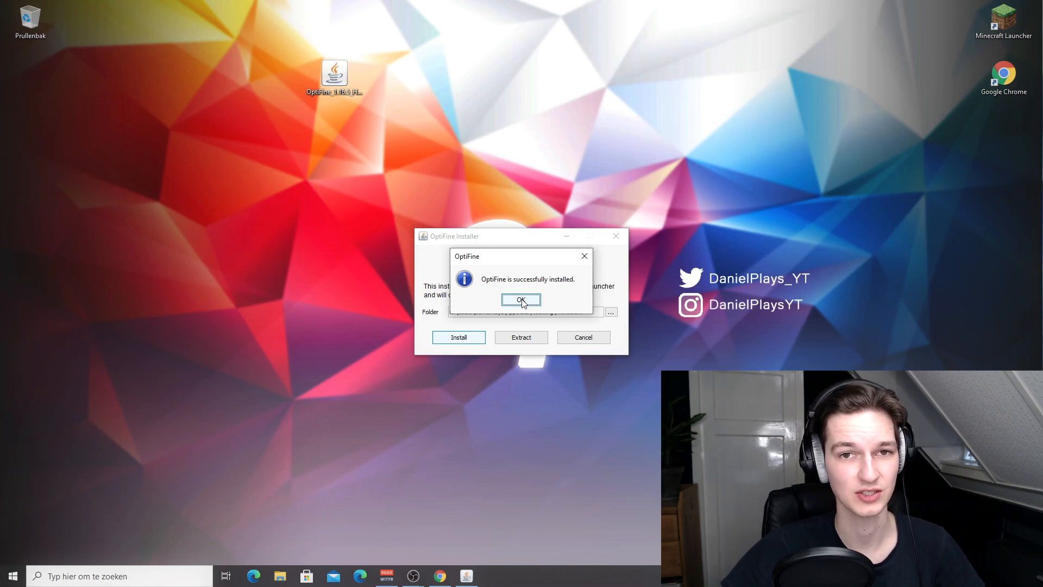
{"action": "left_click", "coordinate": [521, 300]}
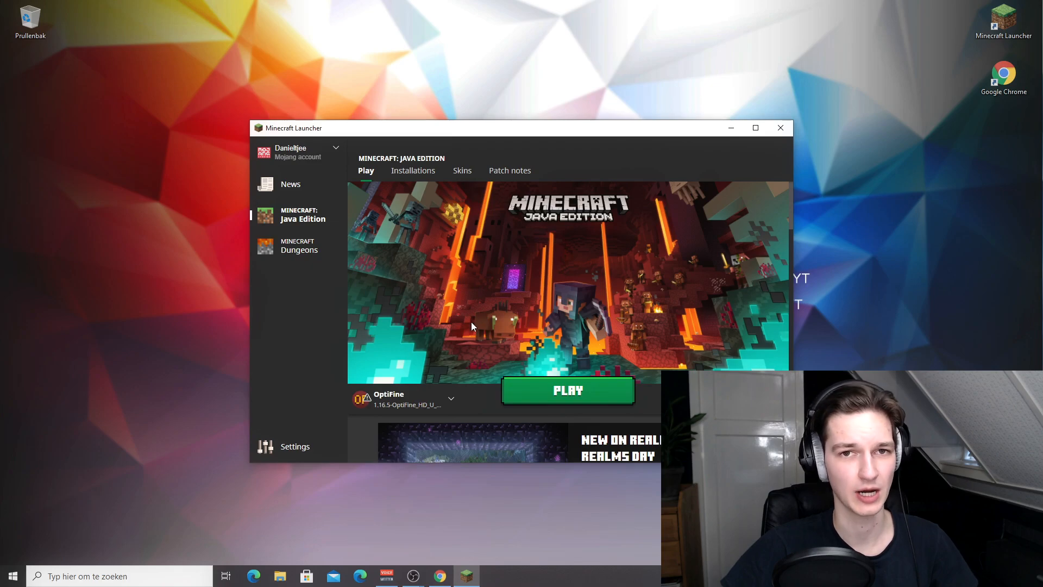
{"action": "mouse_move", "coordinate": [436, 333]}
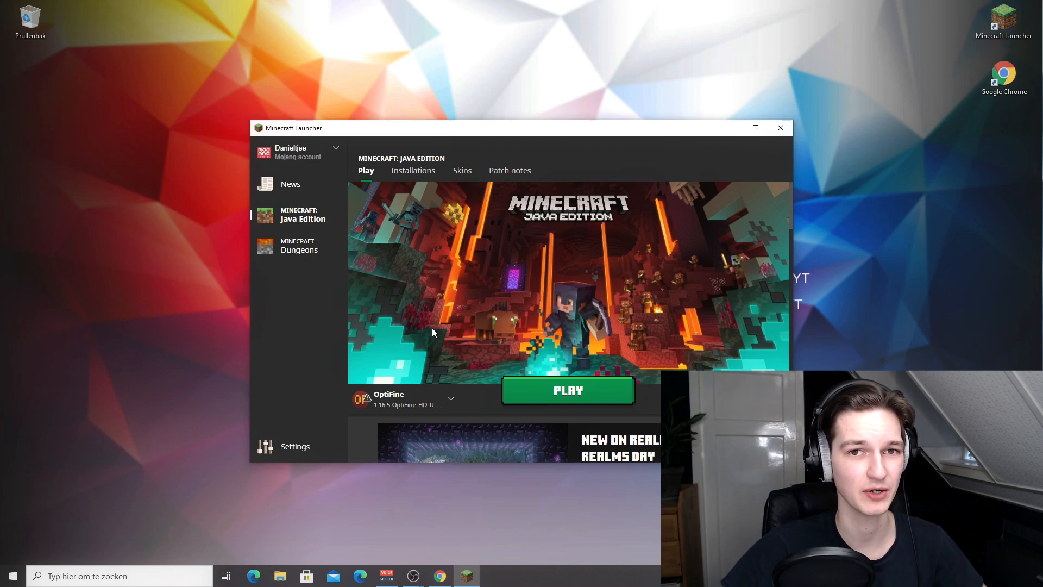
{"action": "mouse_move", "coordinate": [404, 308]}
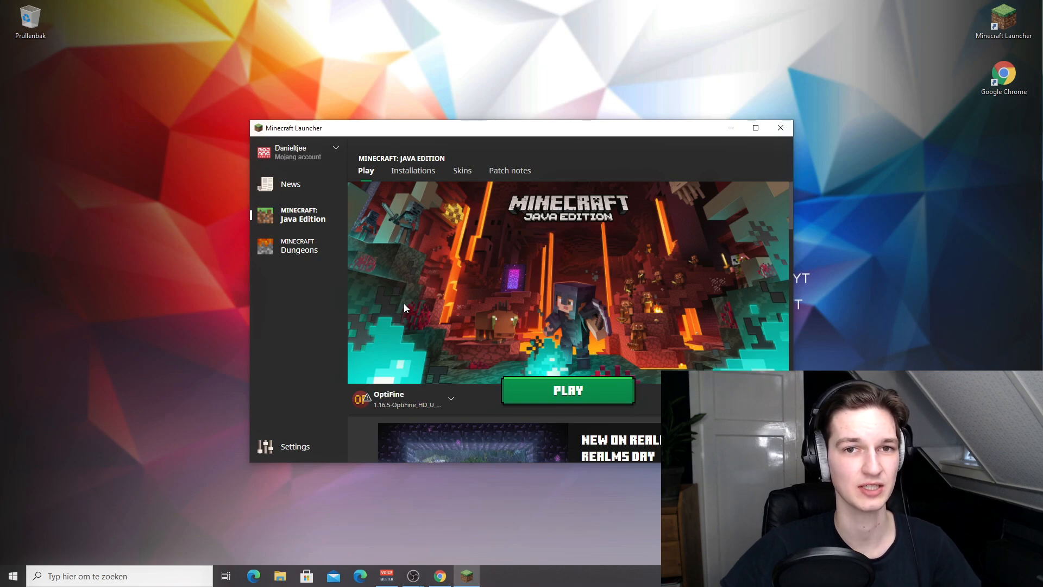
{"action": "mouse_move", "coordinate": [413, 171]}
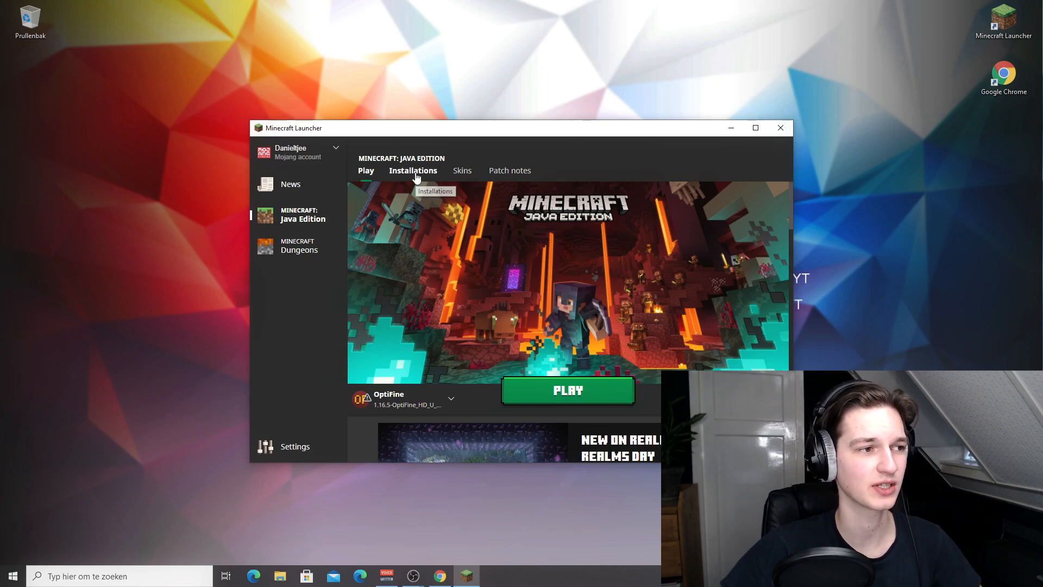
- Open the OptiFine installation for editing from the Installations list
{"action": "left_click", "coordinate": [413, 170]}
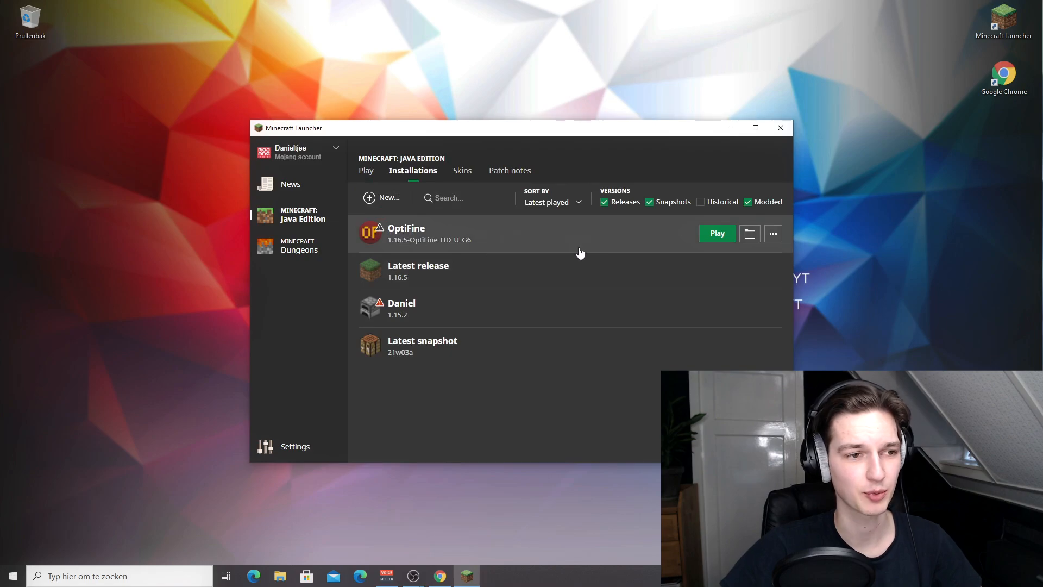
{"action": "left_click", "coordinate": [773, 233]}
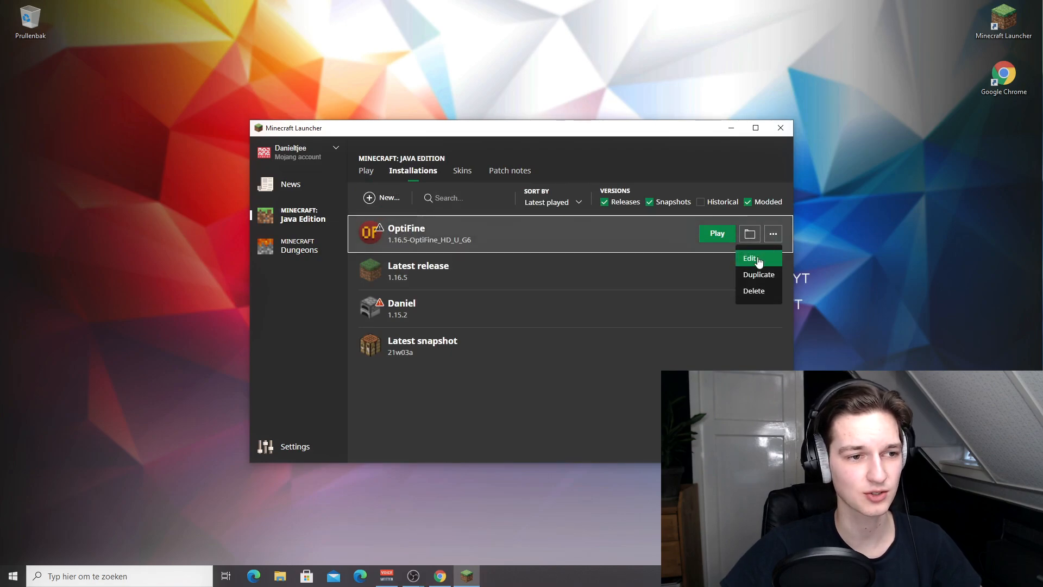
{"action": "left_click", "coordinate": [750, 259]}
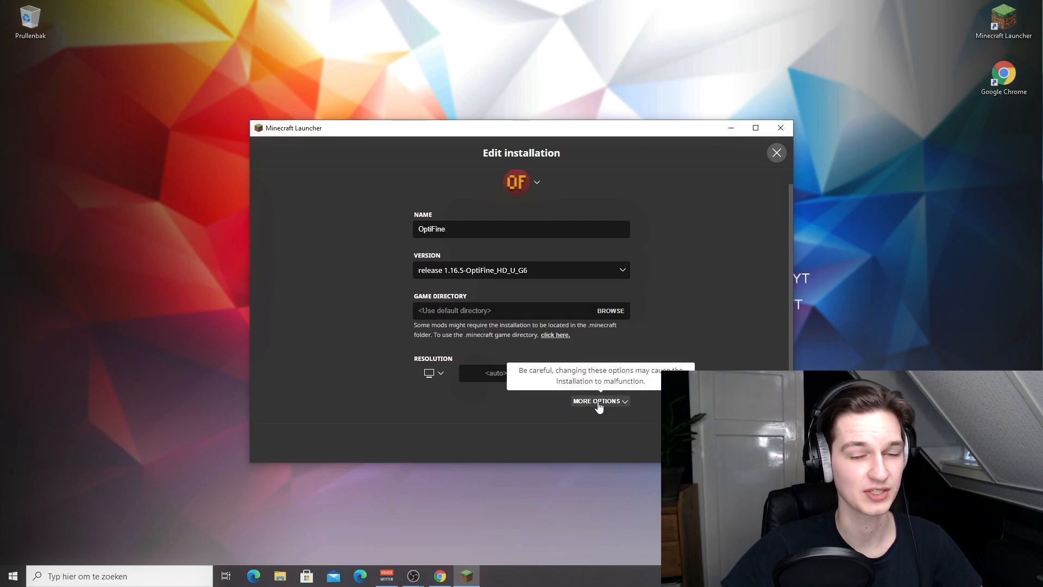
- Under More Options, change the JVM -Xmx memory value to 4G
{"action": "left_click", "coordinate": [596, 401]}
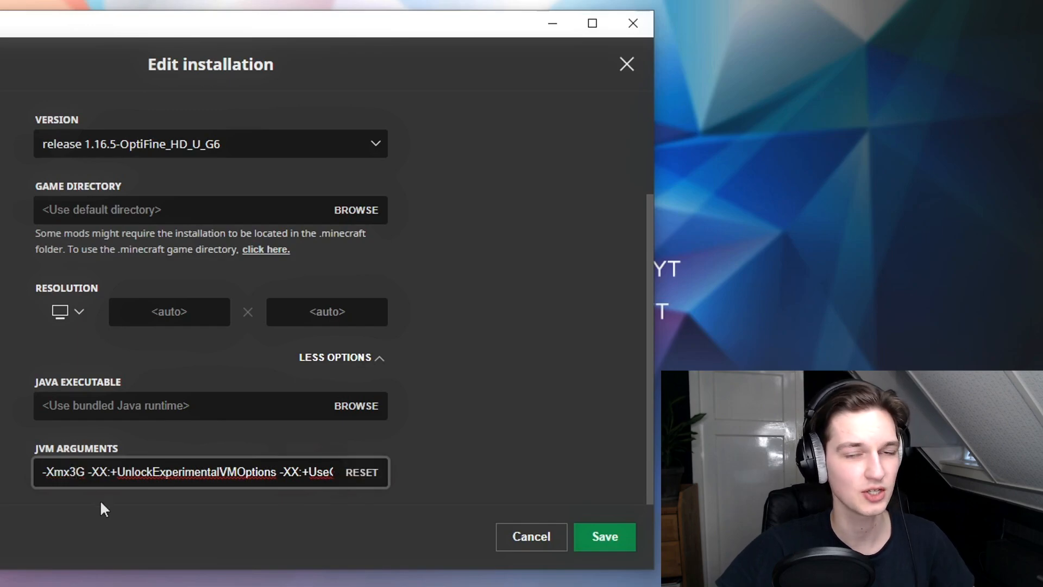
{"action": "type", "text": "4"}
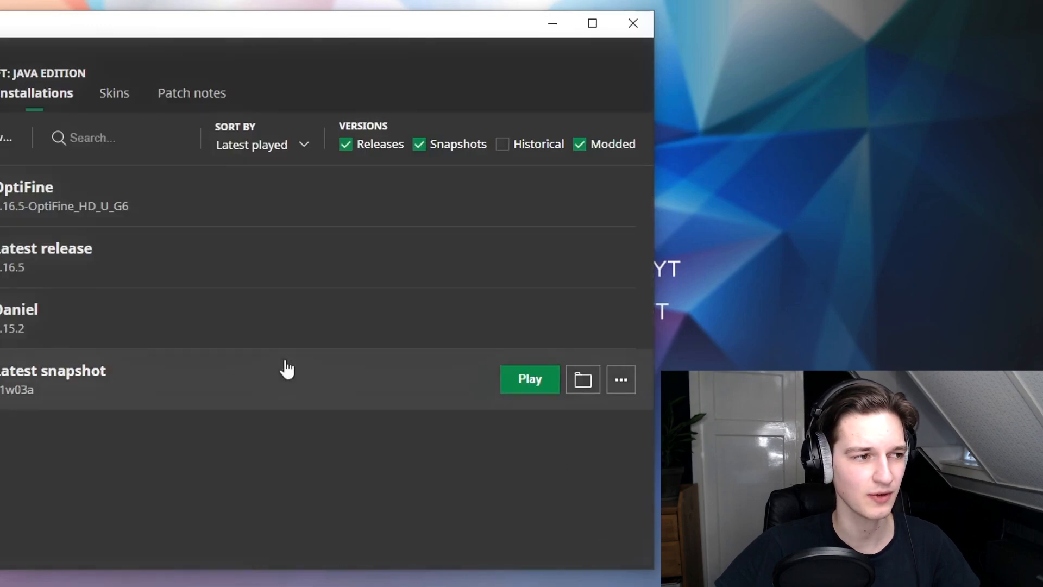
{"action": "mouse_move", "coordinate": [483, 458]}
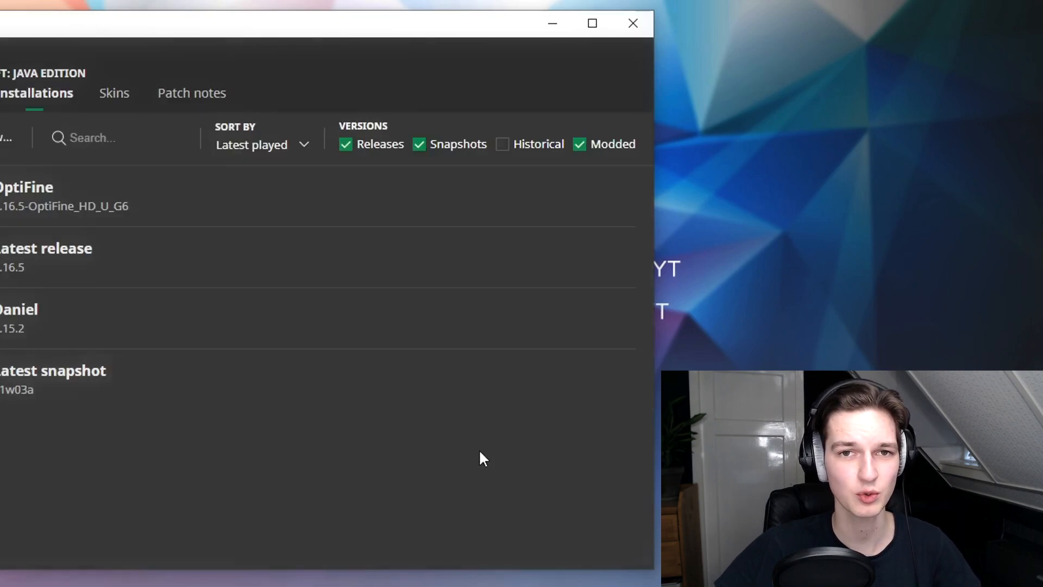
{"action": "mouse_move", "coordinate": [280, 206]}
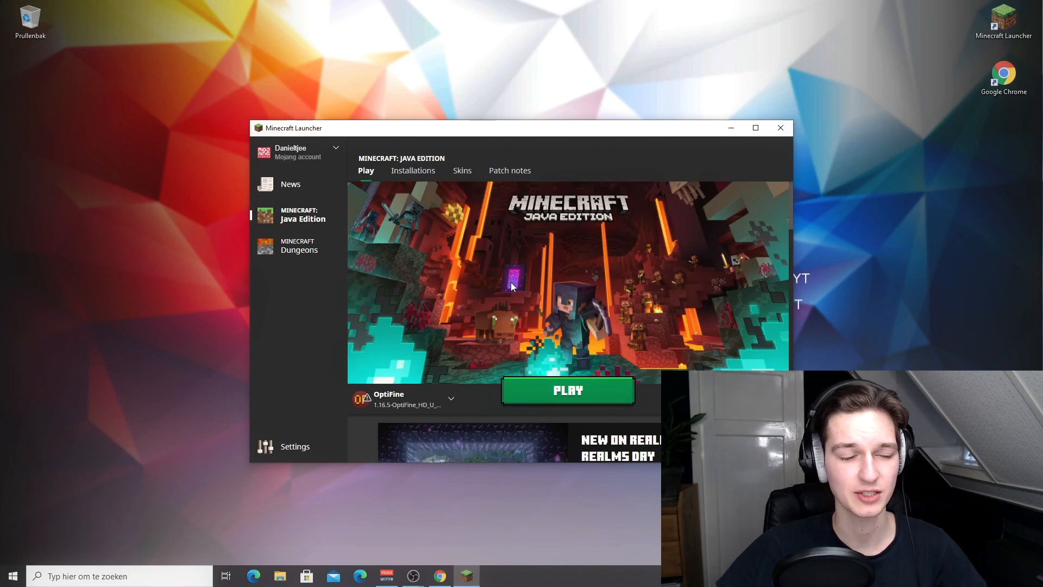
- Launch Minecraft 1.16.5 with the OptiFine installation and enter a singleplayer world
{"action": "left_click", "coordinate": [568, 390]}
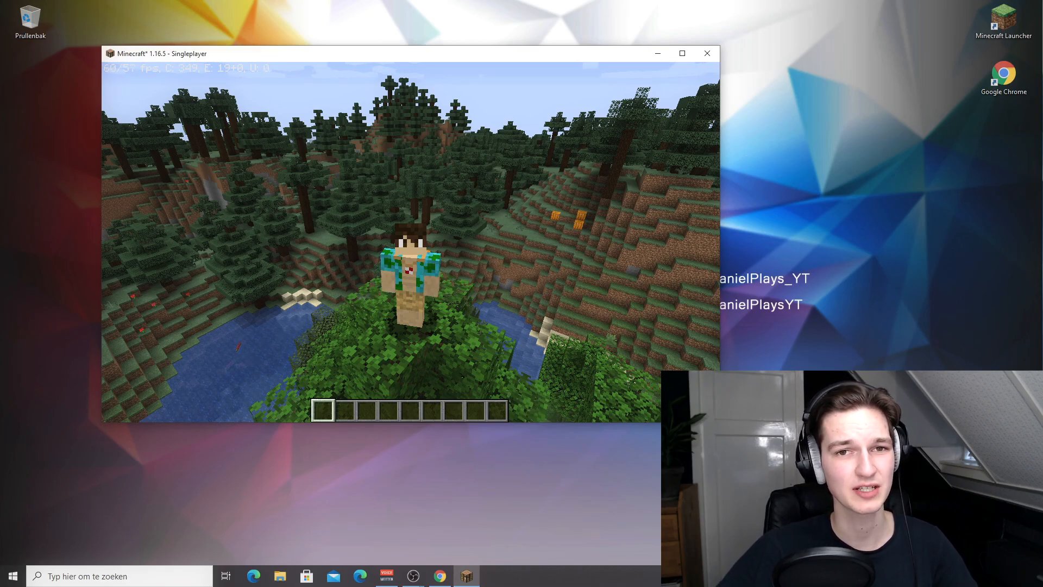
- Set Graphics to Fast, Smooth Lighting off and Brightness to Bright in Video Settings
{"action": "key", "text": "Escape"}
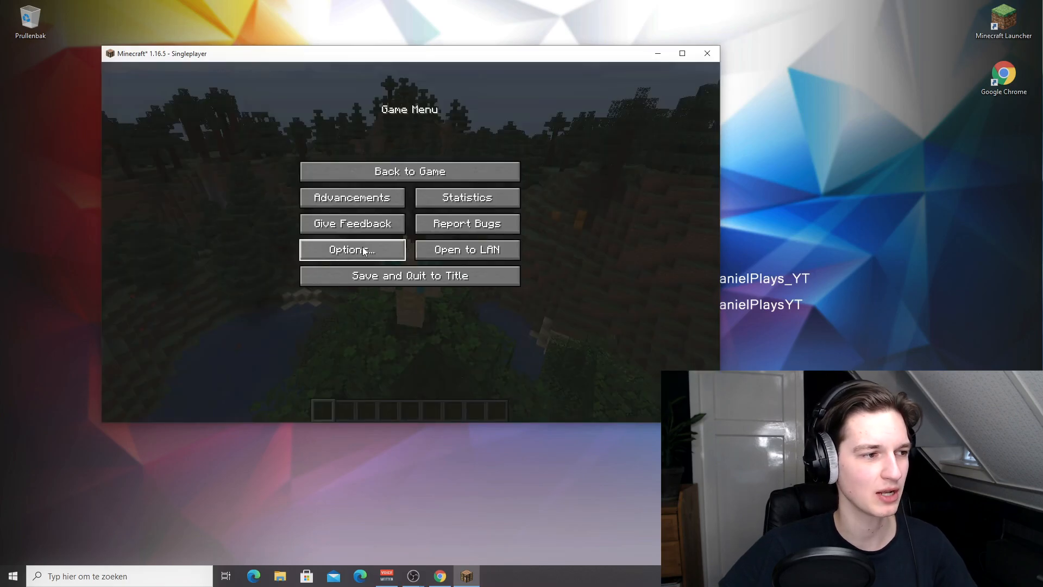
{"action": "left_click", "coordinate": [351, 250]}
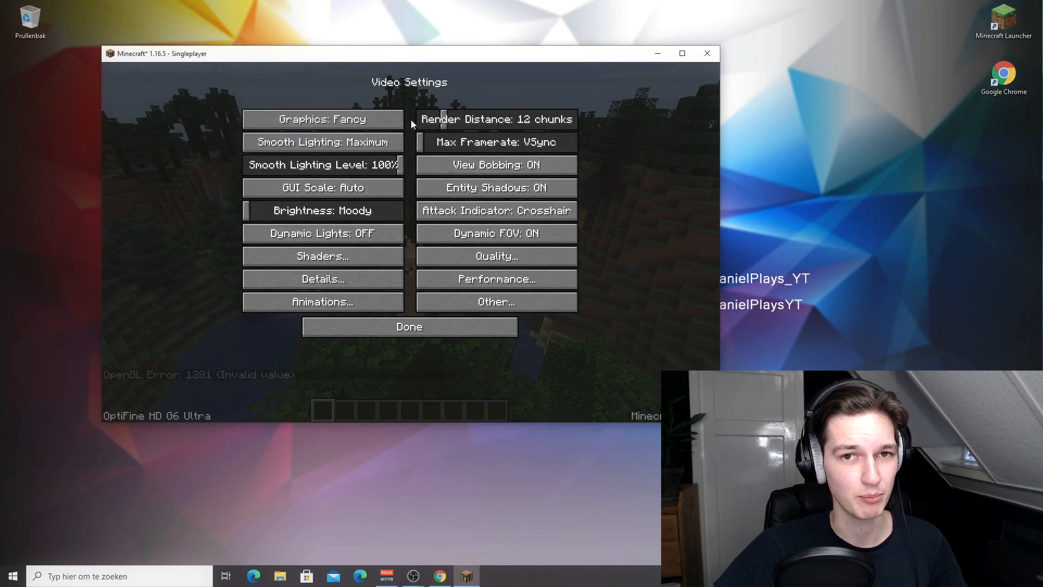
{"action": "left_click", "coordinate": [321, 120]}
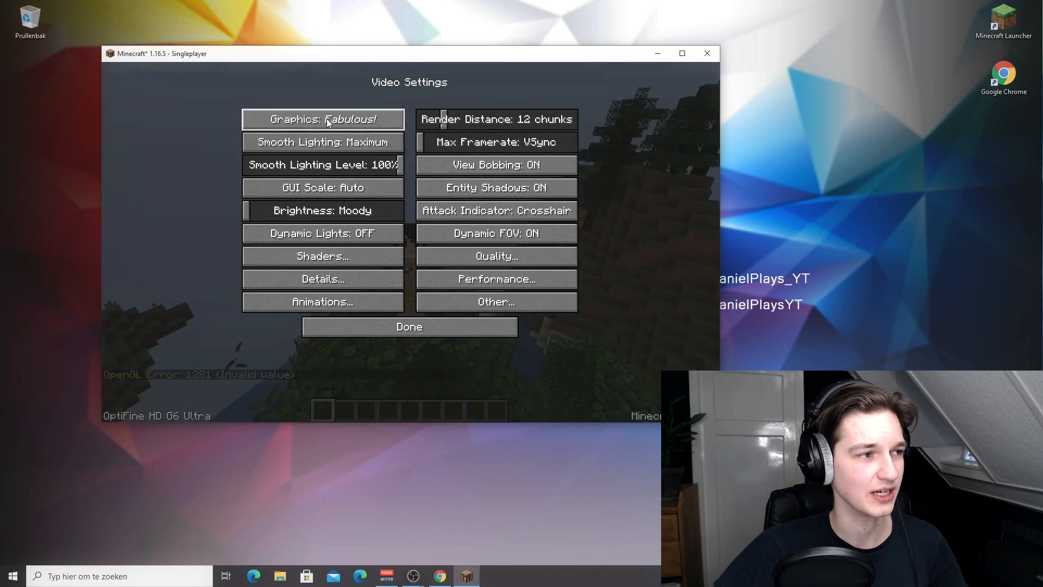
{"action": "left_click", "coordinate": [322, 120]}
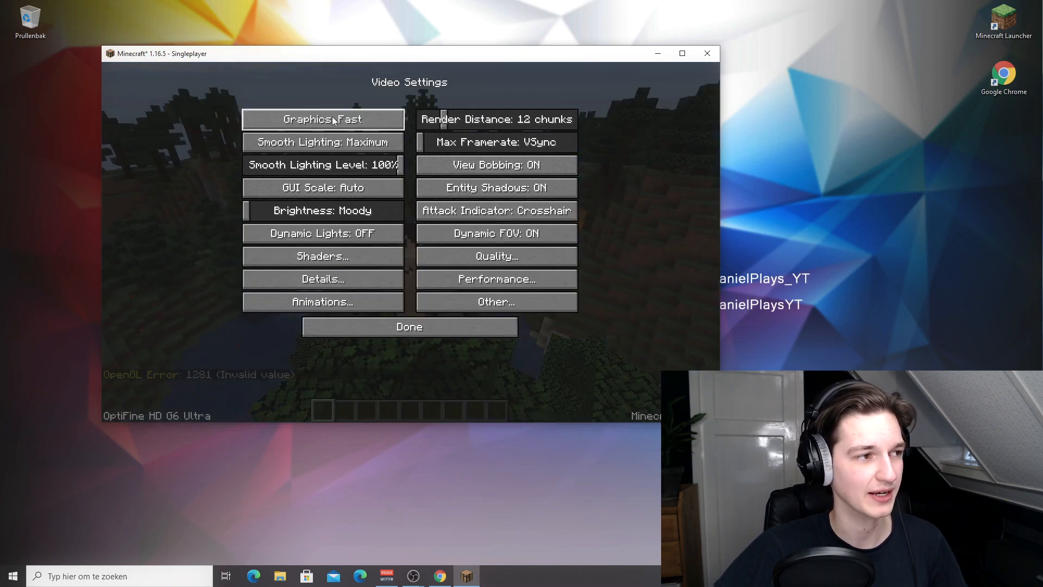
{"action": "left_click", "coordinate": [322, 141]}
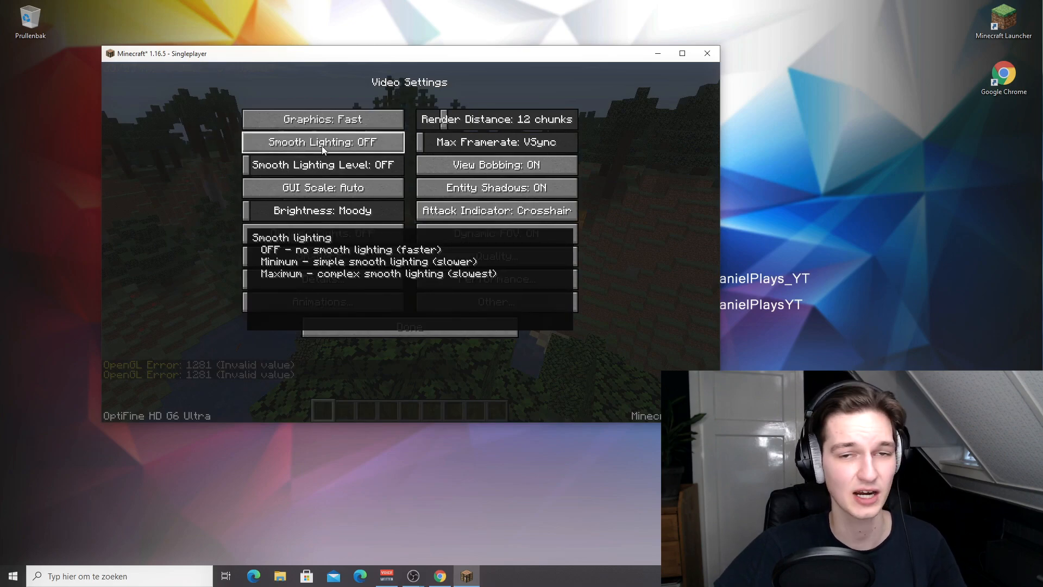
{"action": "mouse_move", "coordinate": [323, 187]}
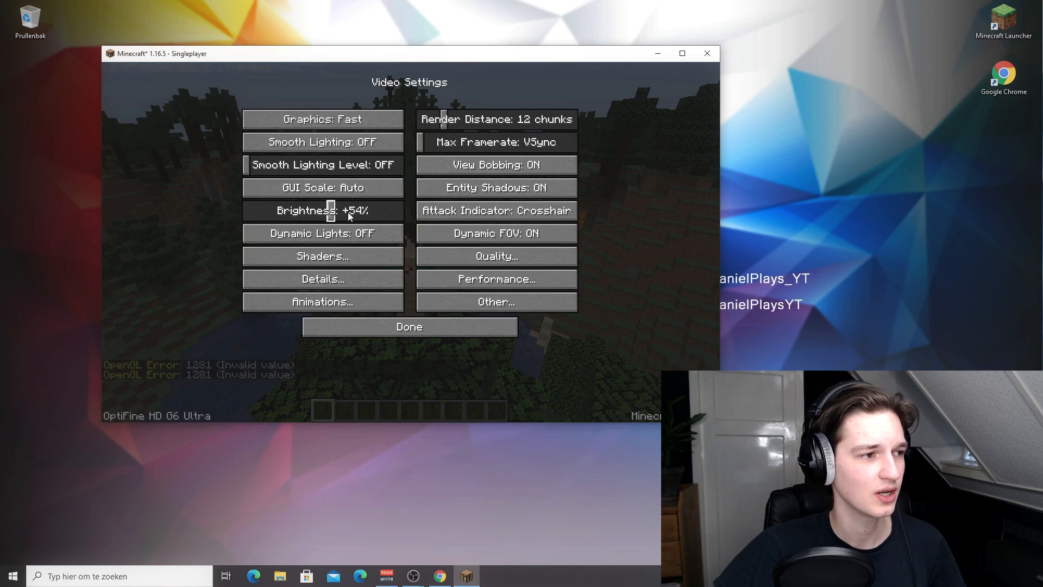
{"action": "left_click_drag", "start_coordinate": [331, 210], "coordinate": [399, 209]}
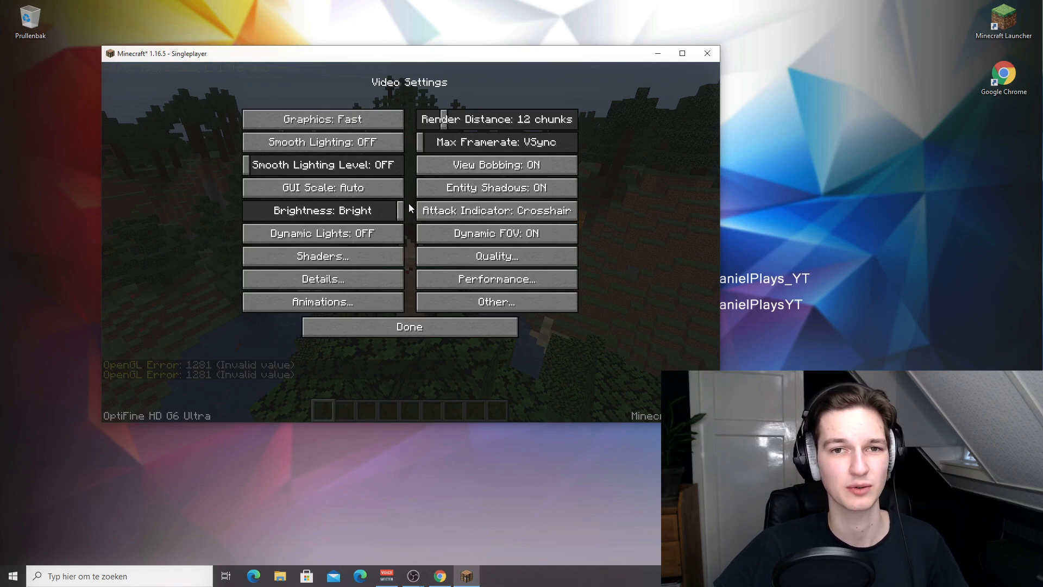
{"action": "mouse_move", "coordinate": [322, 232]}
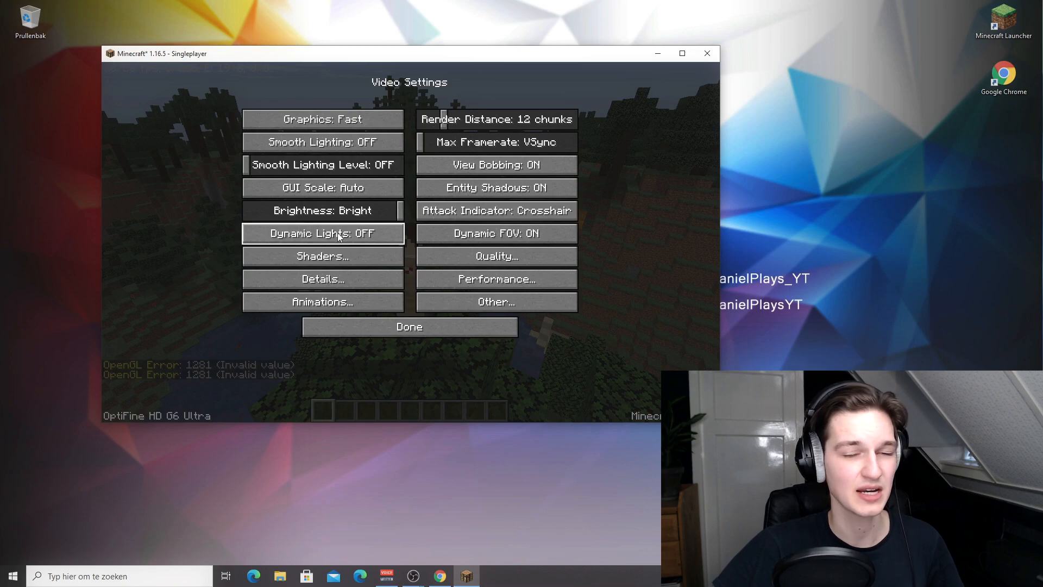
{"action": "mouse_move", "coordinate": [322, 233]}
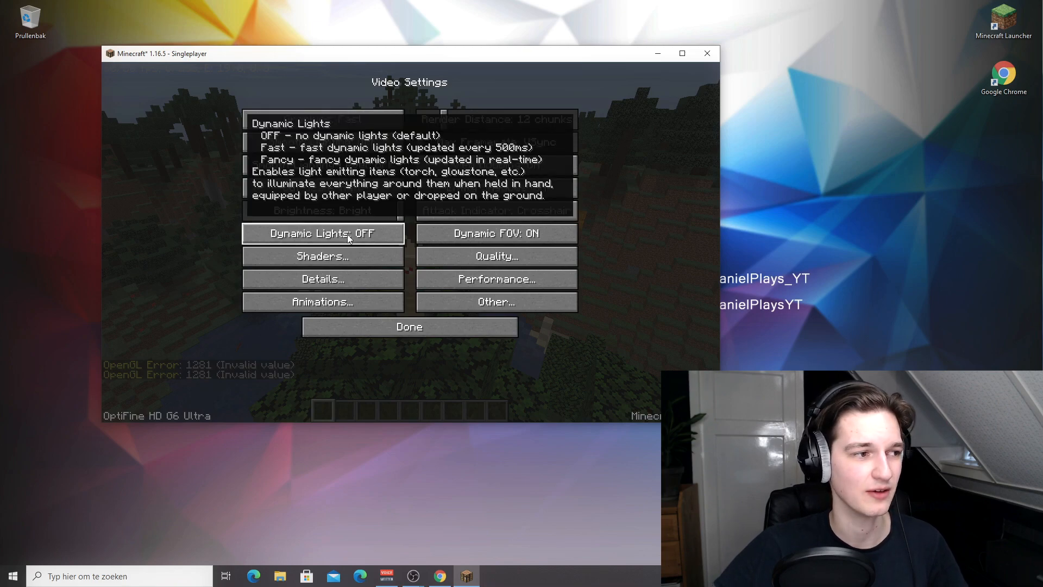
{"action": "mouse_move", "coordinate": [408, 234]}
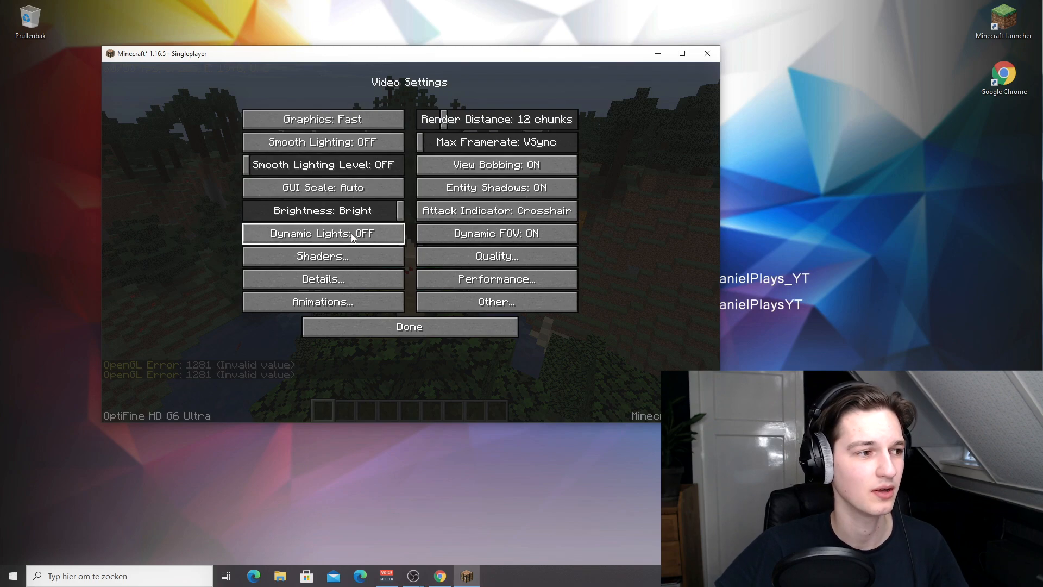
{"action": "mouse_move", "coordinate": [323, 257]}
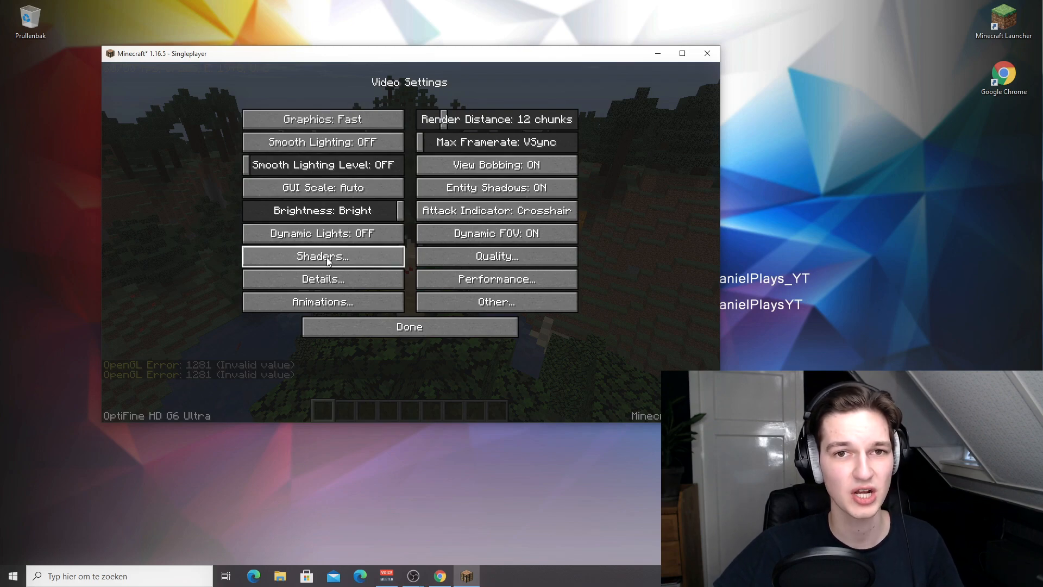
- In Detail Settings, lower Entity Distance to 50% and set Biome Blend to Off (Fastest)
{"action": "left_click", "coordinate": [322, 279]}
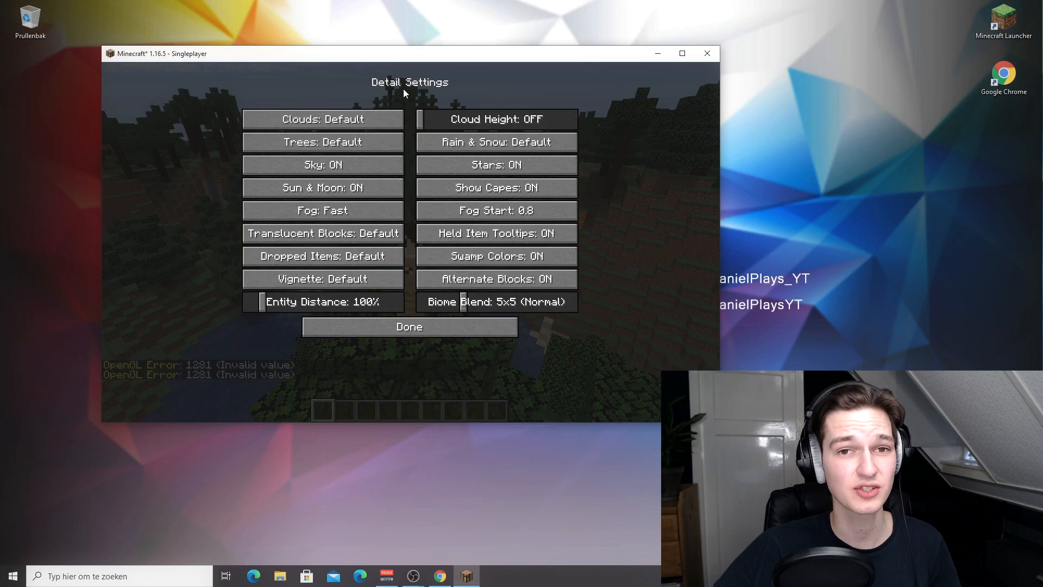
{"action": "mouse_move", "coordinate": [405, 105]}
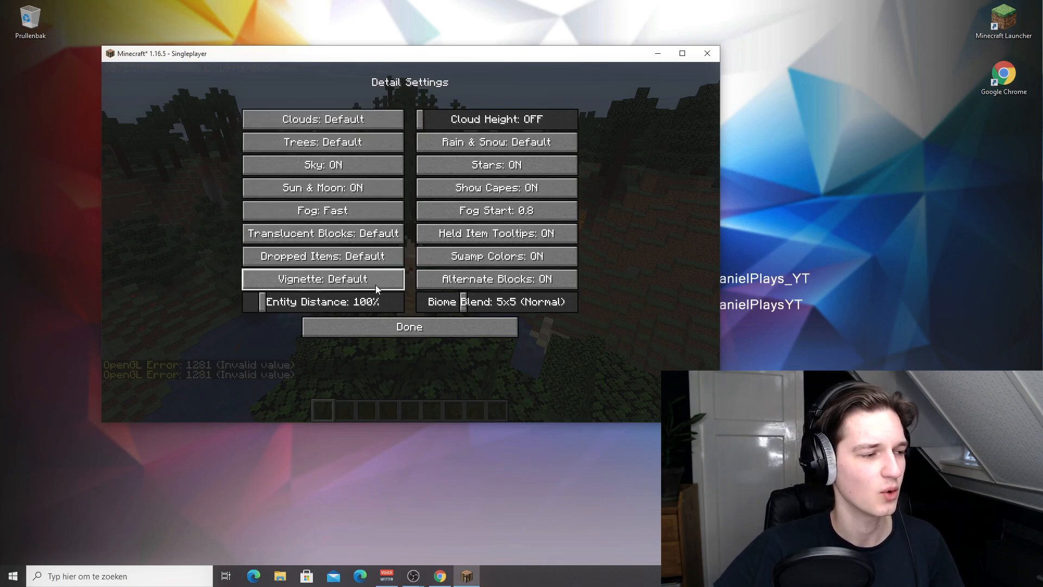
{"action": "mouse_move", "coordinate": [259, 304]}
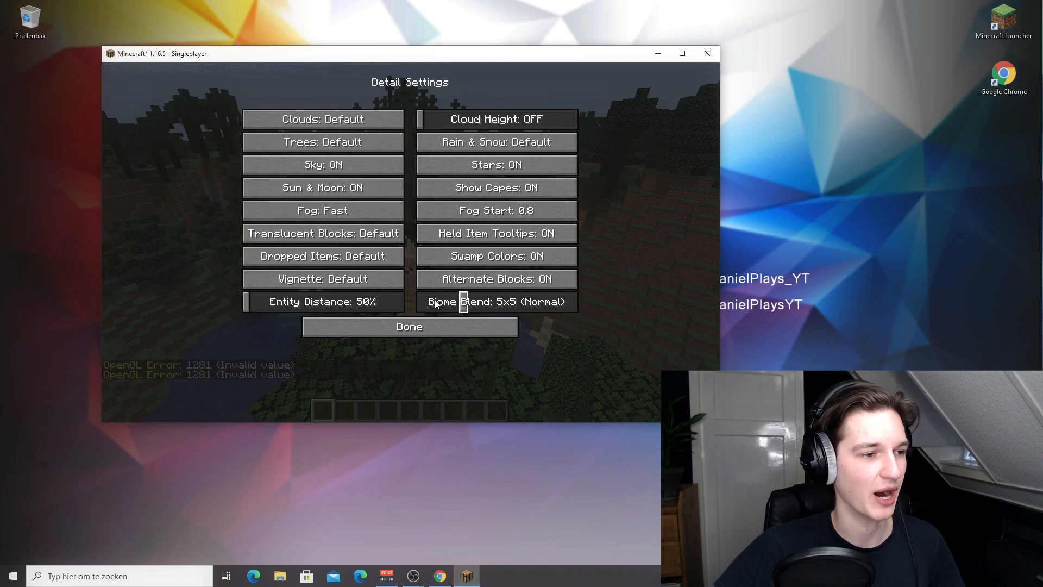
{"action": "left_click", "coordinate": [496, 301]}
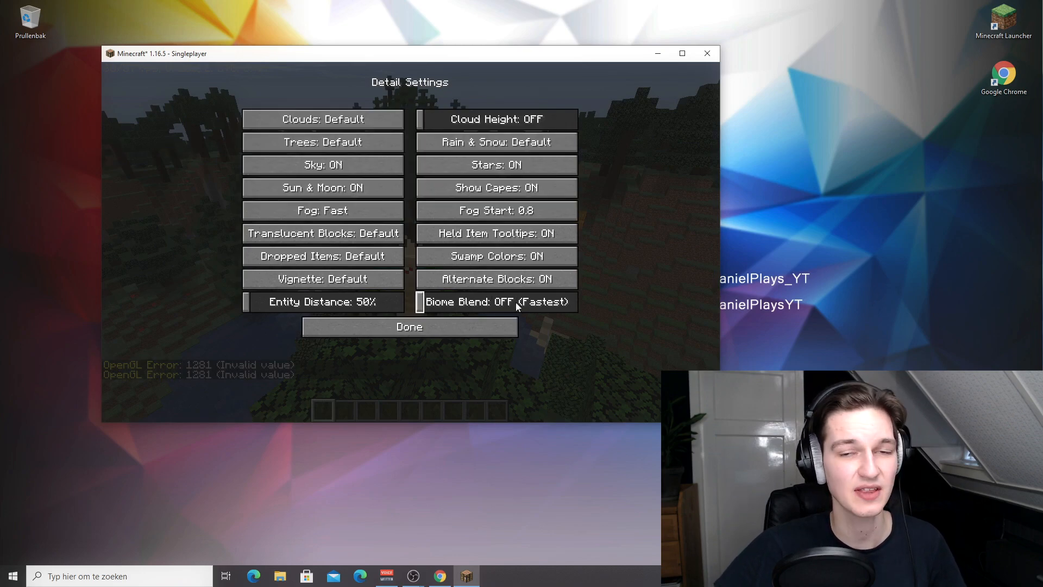
{"action": "mouse_move", "coordinate": [410, 327]}
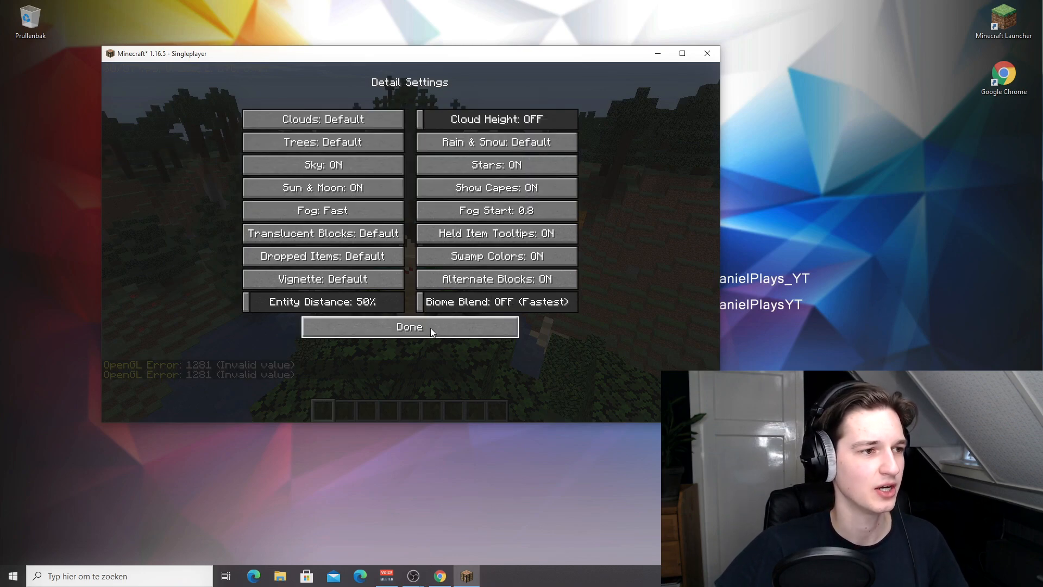
- Back in Video Settings, lower Render Distance from 12 to 2 chunks
{"action": "left_click", "coordinate": [410, 327]}
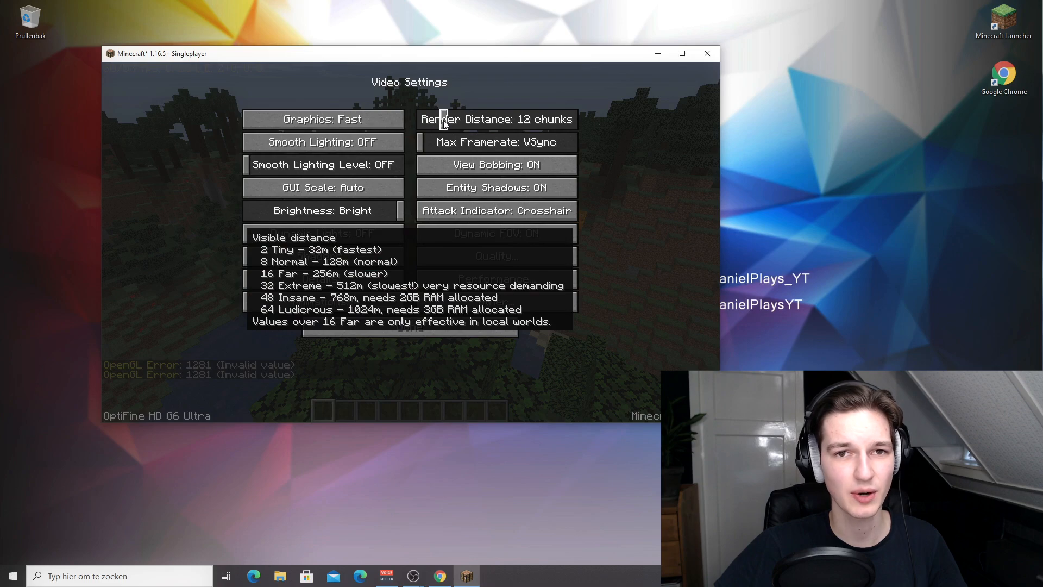
{"action": "left_click_drag", "start_coordinate": [442, 120], "coordinate": [419, 119]}
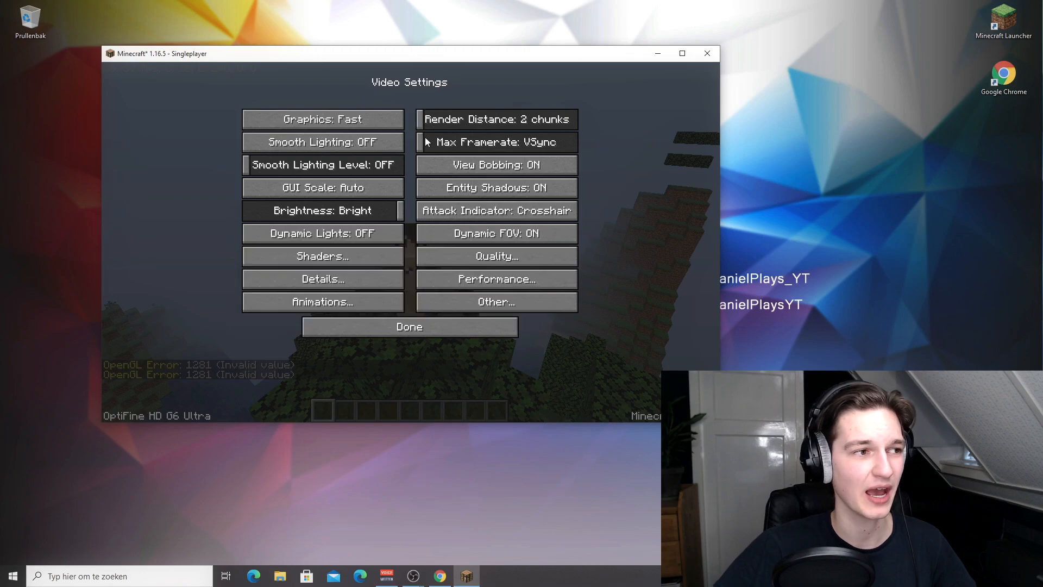
{"action": "mouse_move", "coordinate": [426, 141]}
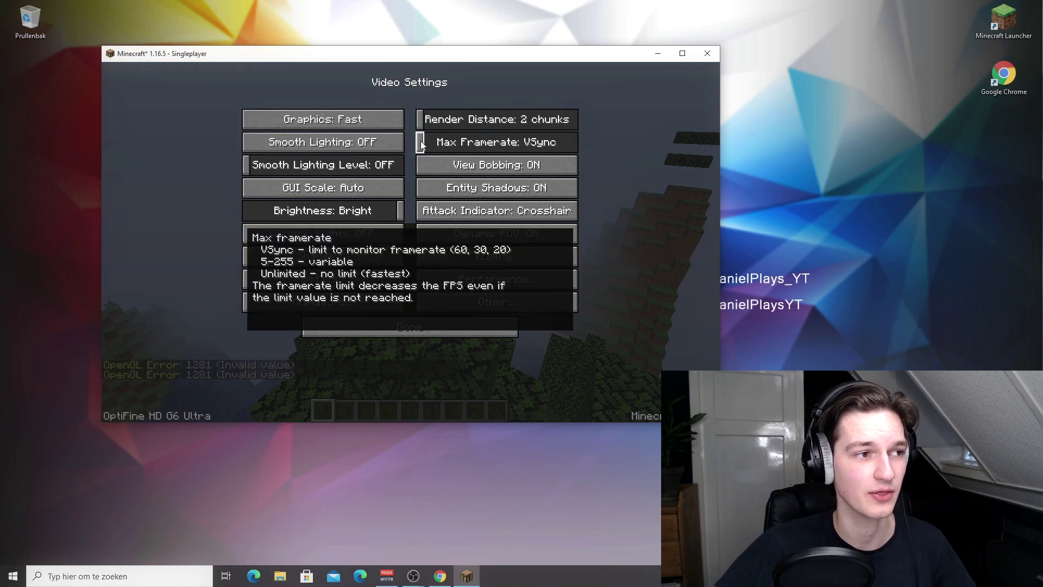
{"action": "left_click", "coordinate": [495, 142]}
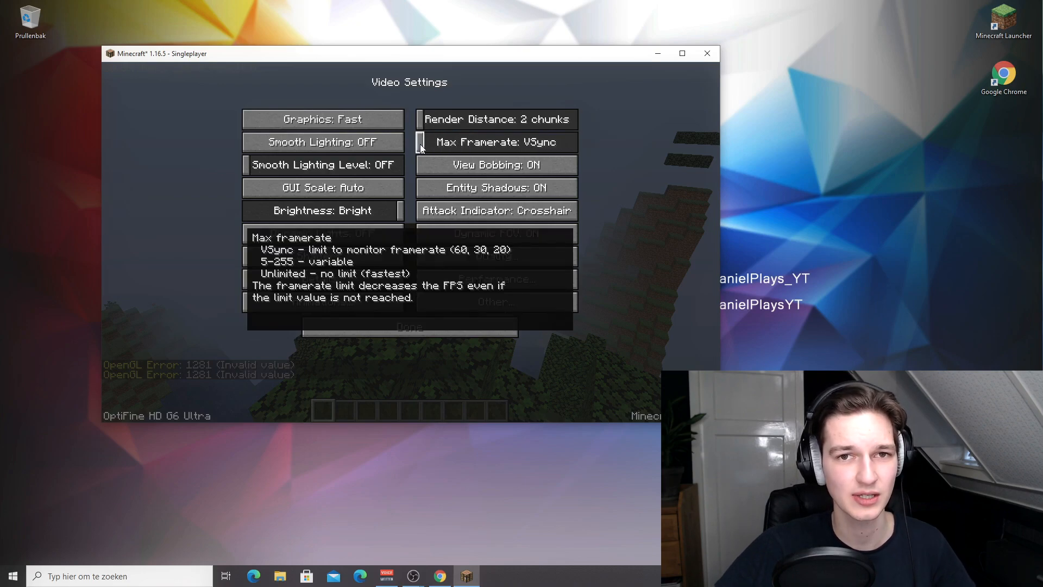
- Set Max Framerate to Unlimited, check the higher FPS in the world, then bring Video Settings back
{"action": "left_click", "coordinate": [495, 141]}
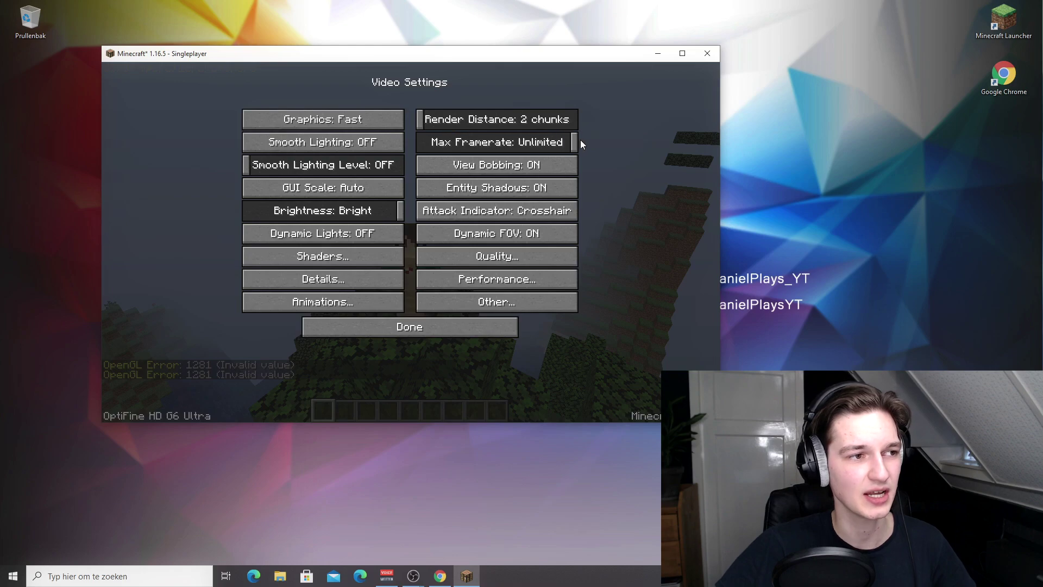
{"action": "left_click", "coordinate": [409, 327]}
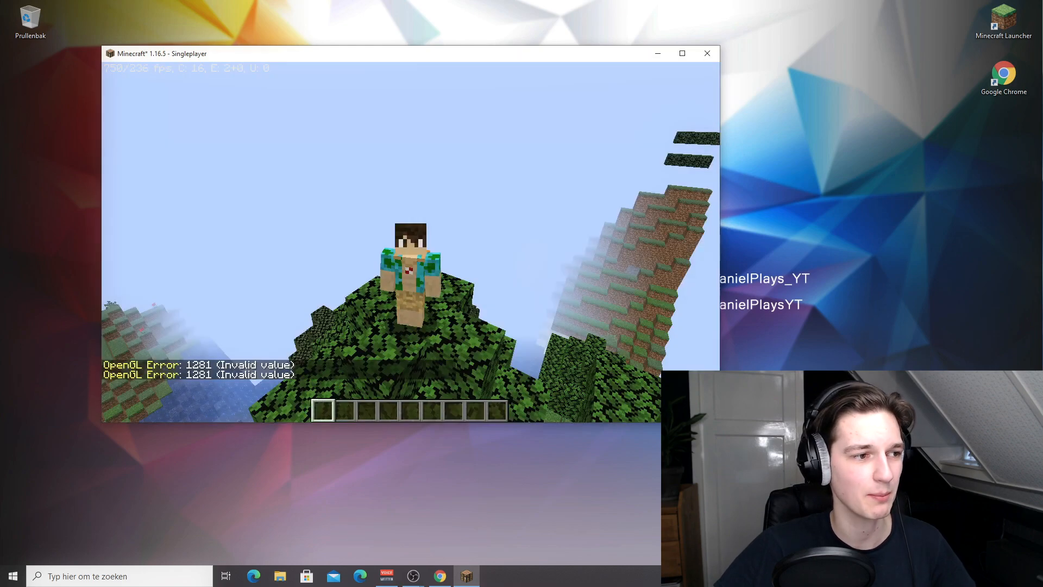
{"action": "left_click", "coordinate": [681, 53]}
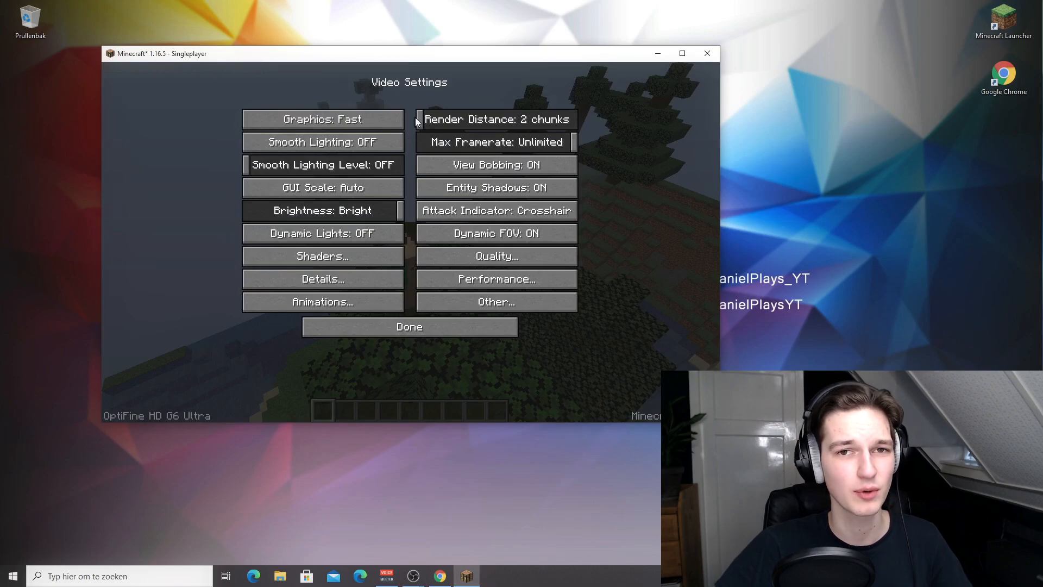
{"action": "left_click", "coordinate": [496, 119]}
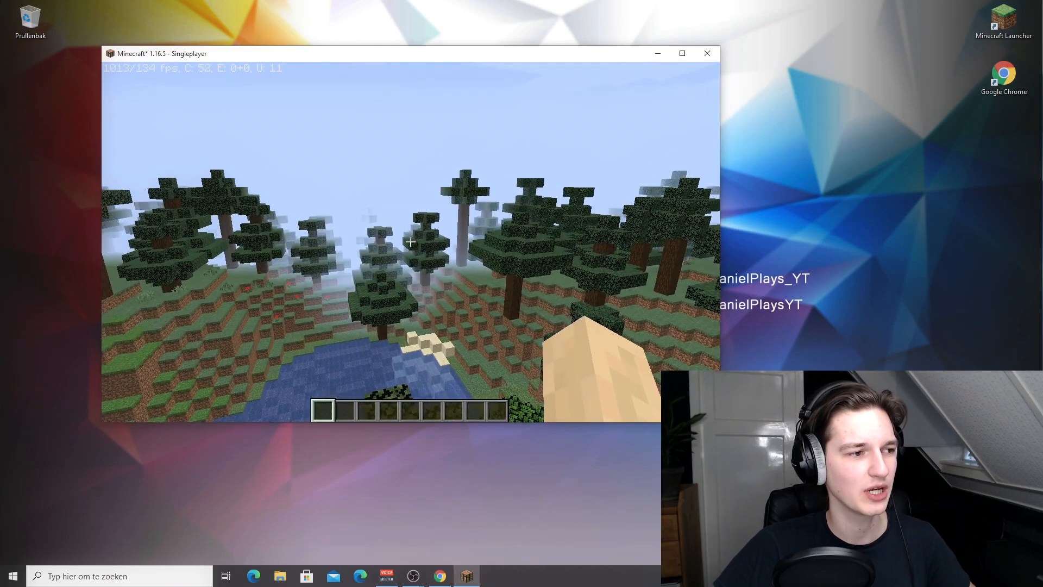
{"action": "mouse_move", "coordinate": [409, 241]}
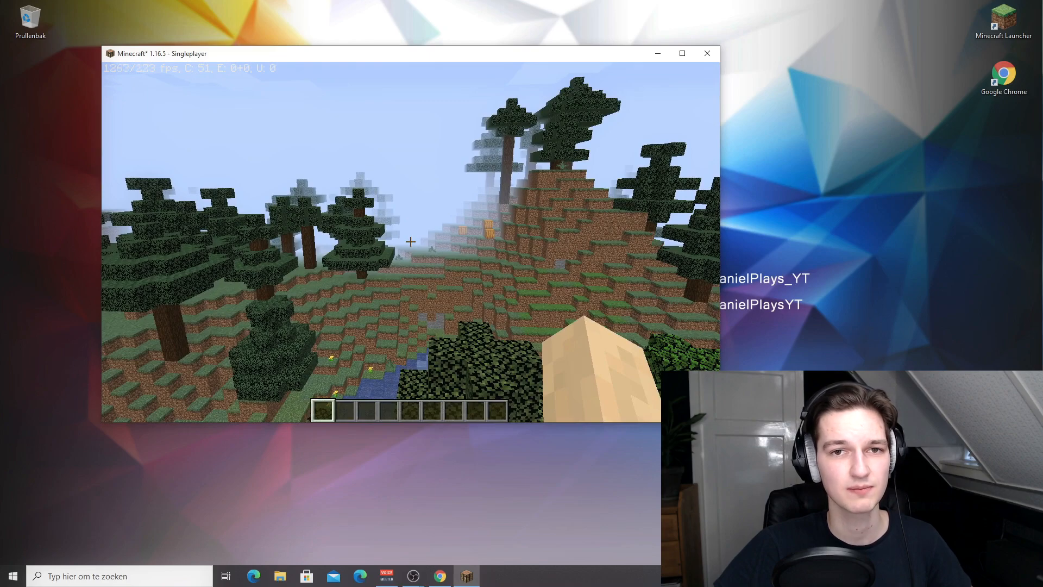
{"action": "key", "text": "Escape"}
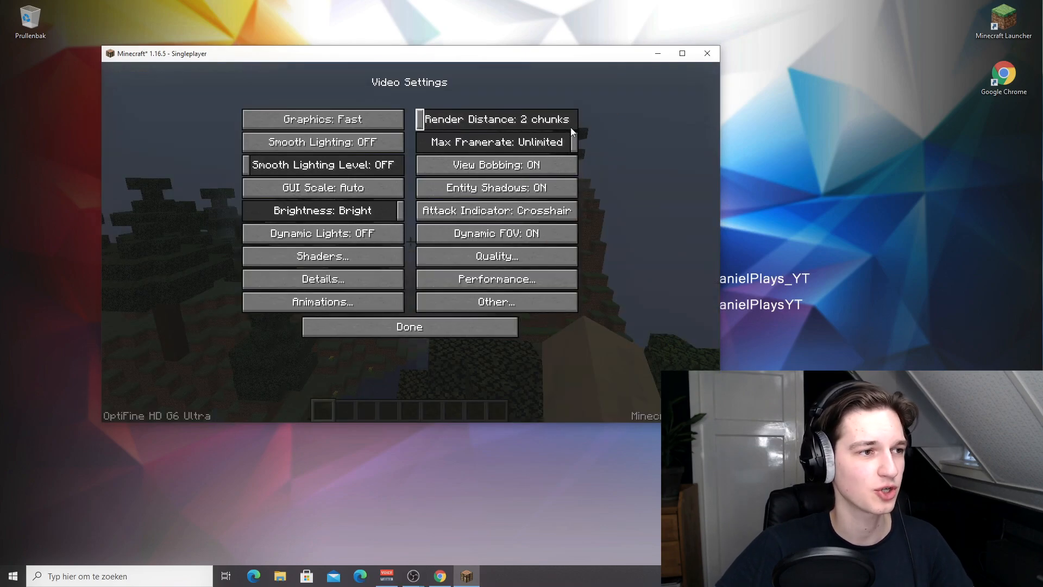
{"action": "mouse_move", "coordinate": [596, 138]}
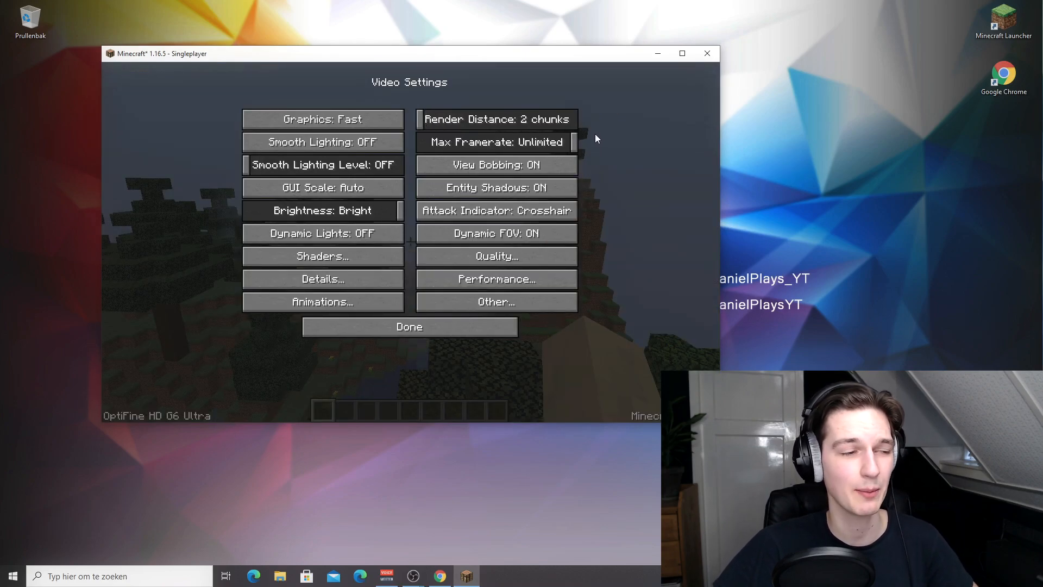
{"action": "mouse_move", "coordinate": [564, 142]}
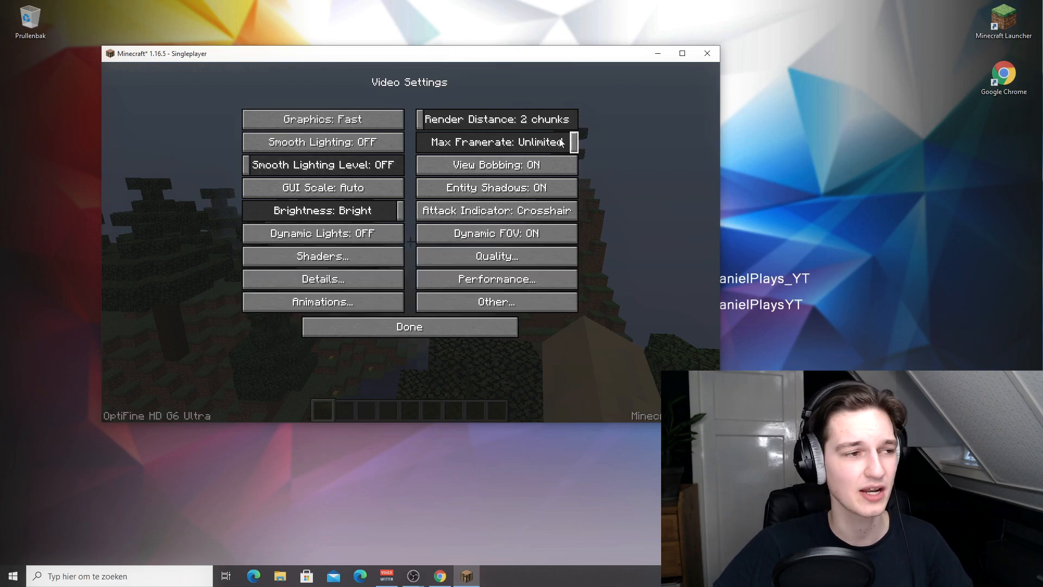
{"action": "mouse_move", "coordinate": [495, 187]}
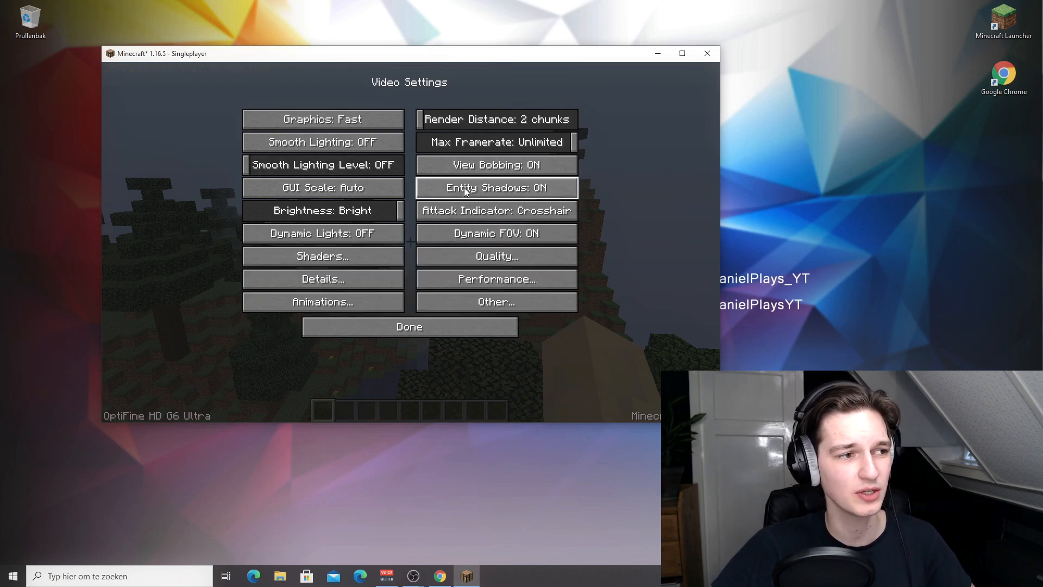
{"action": "mouse_move", "coordinate": [495, 188]}
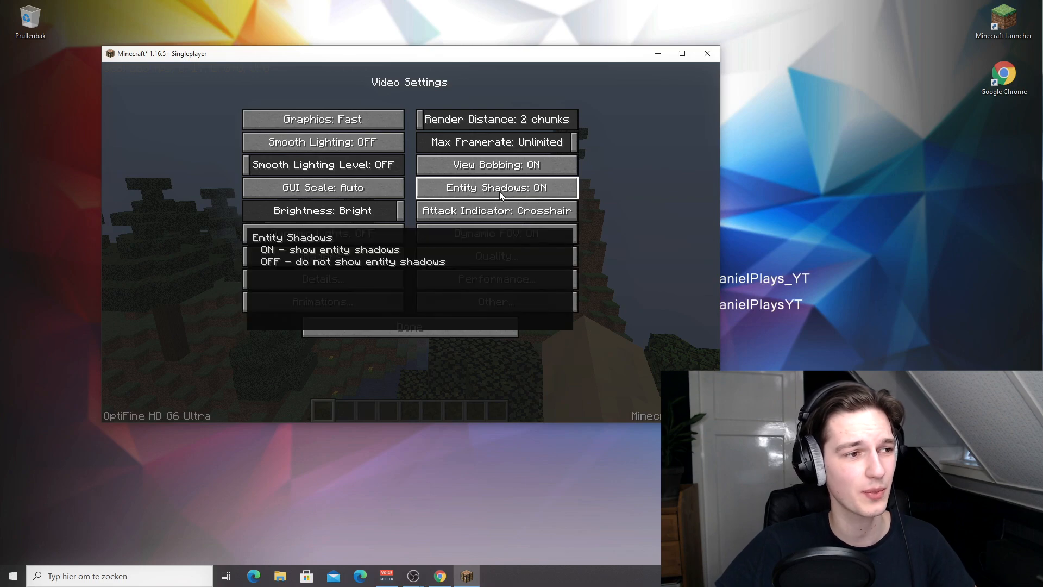
- Turn Entity Shadows and Dynamic FOV off, then go to the Quality settings
{"action": "left_click", "coordinate": [495, 187]}
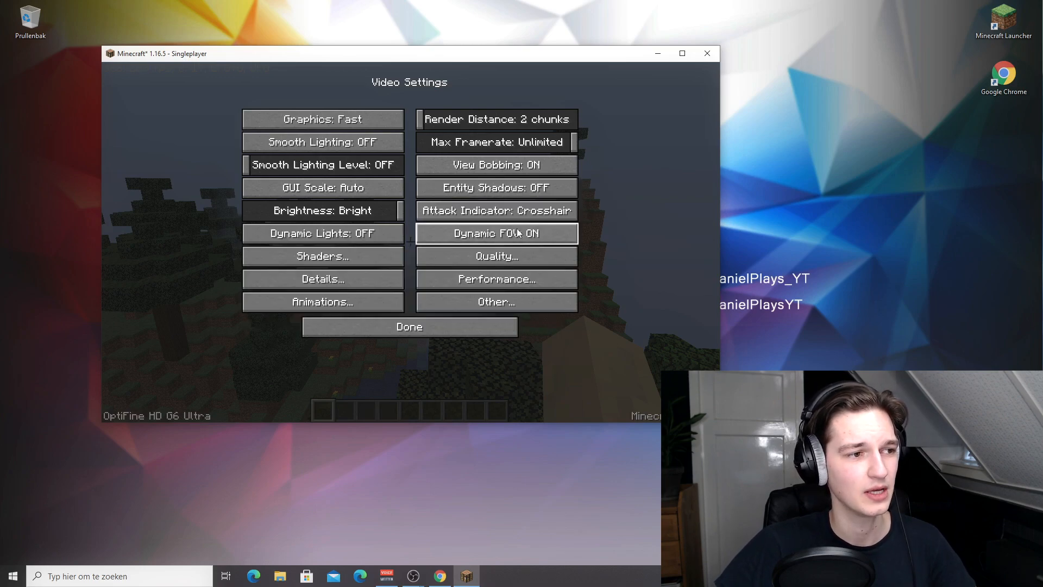
{"action": "mouse_move", "coordinate": [495, 232]}
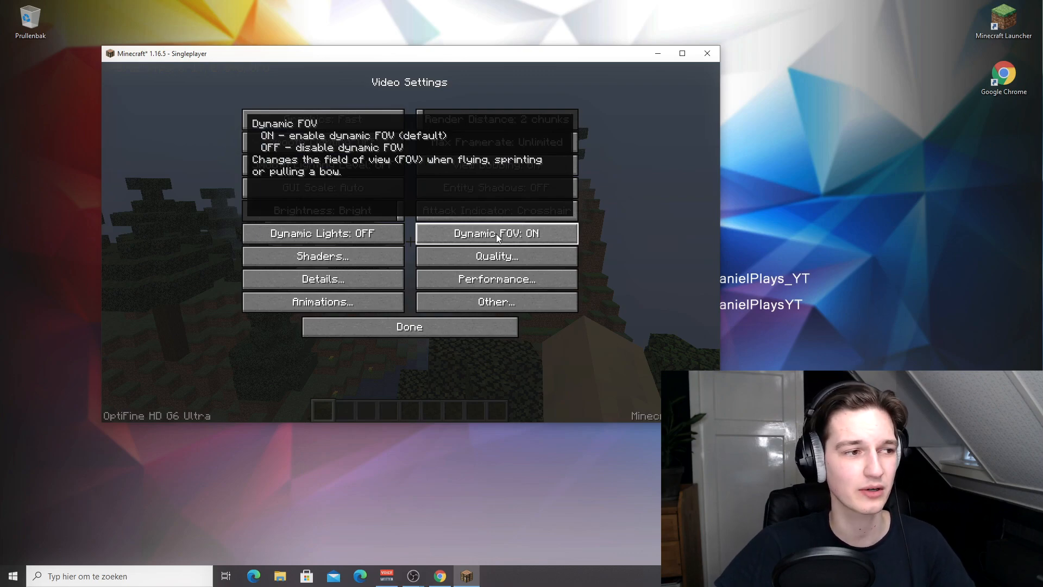
{"action": "left_click", "coordinate": [495, 232]}
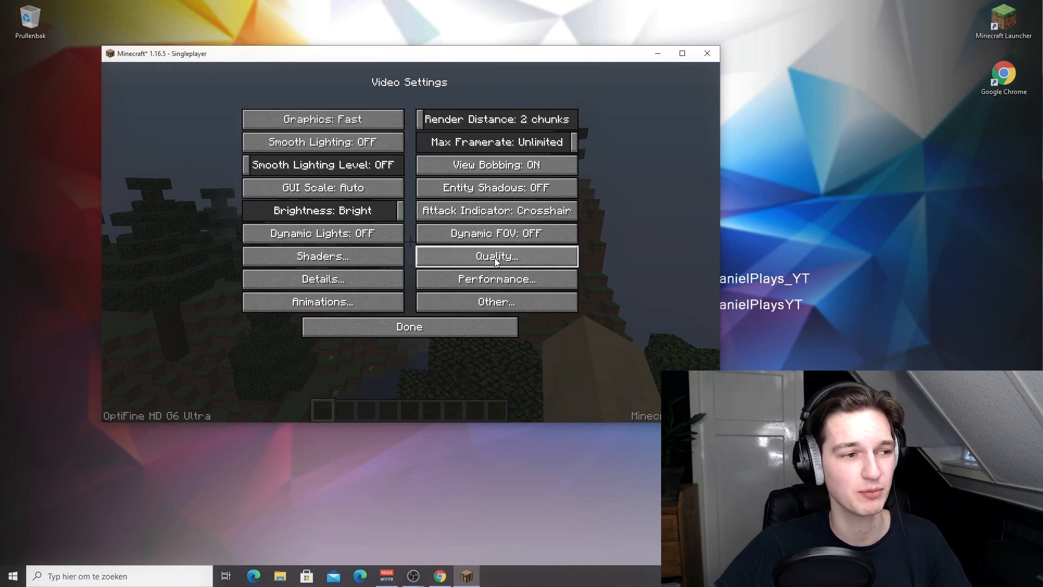
{"action": "left_click", "coordinate": [496, 257]}
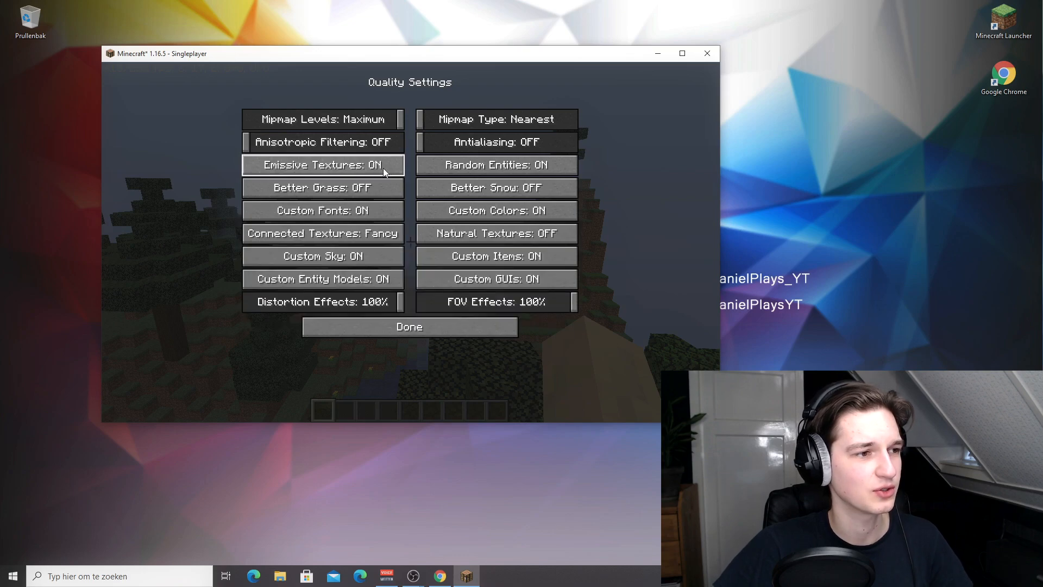
{"action": "mouse_move", "coordinate": [409, 171]}
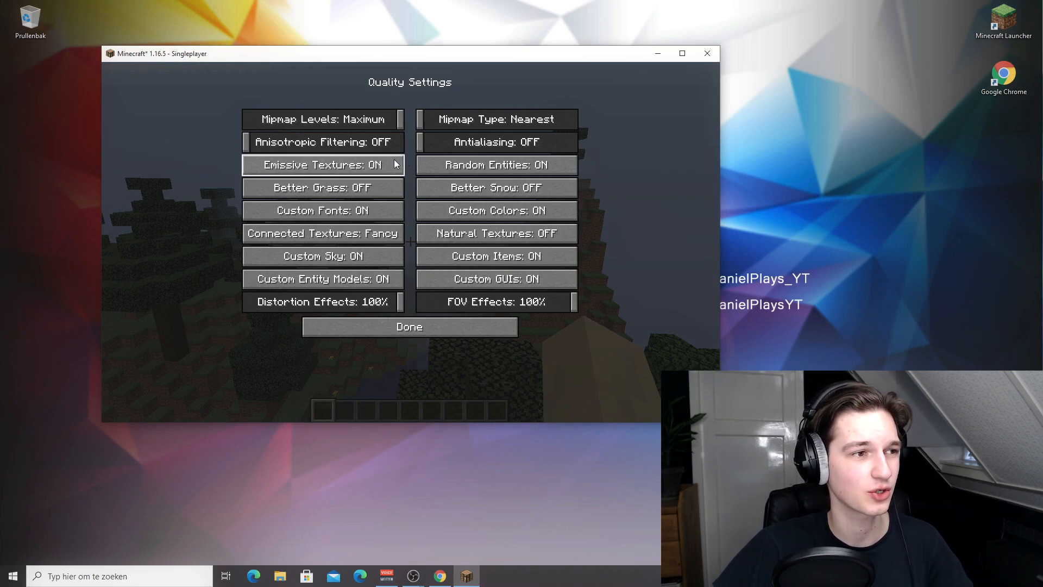
{"action": "mouse_move", "coordinate": [612, 275]}
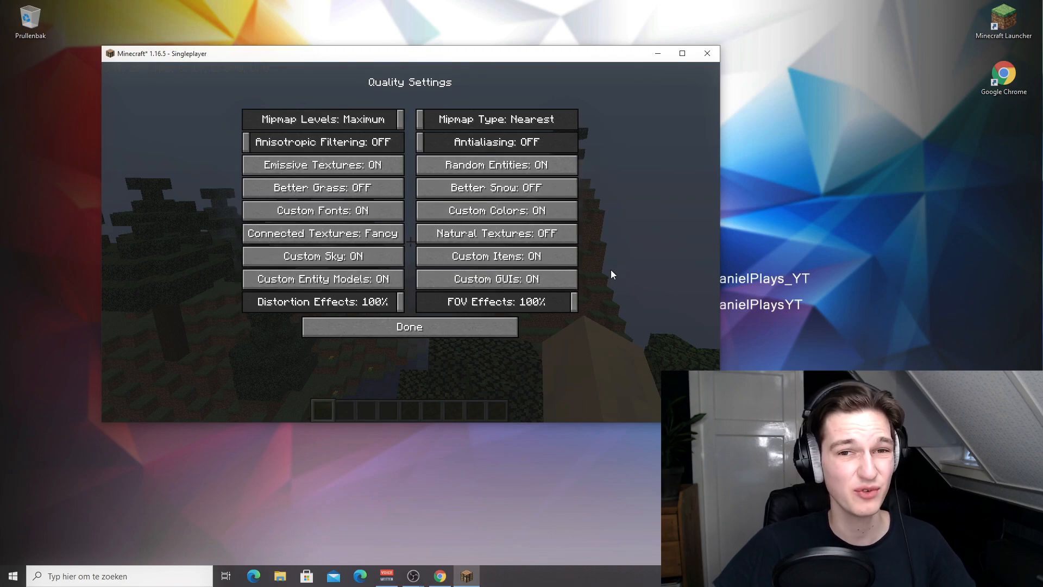
{"action": "mouse_move", "coordinate": [592, 279]}
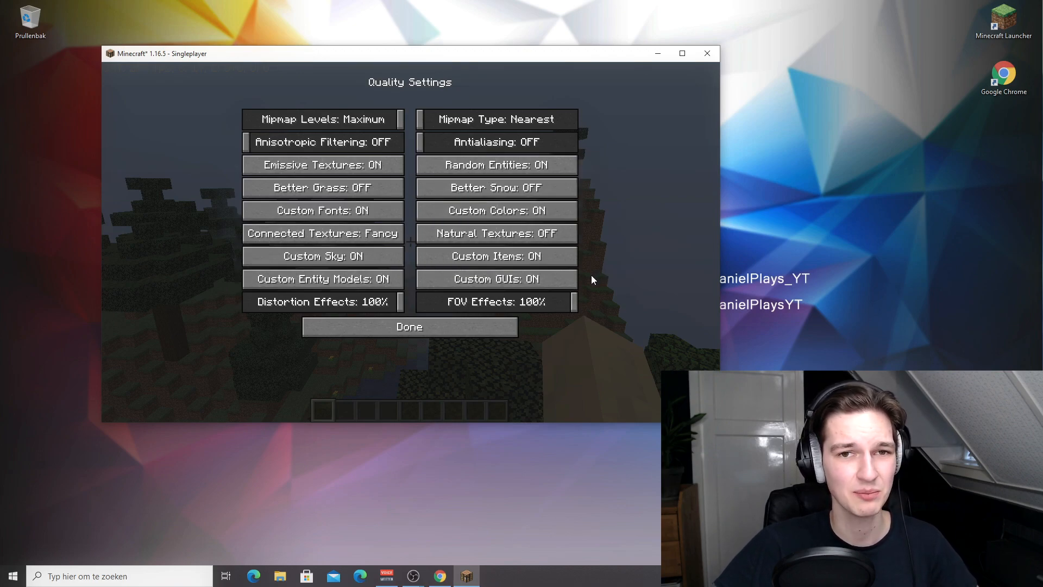
{"action": "mouse_move", "coordinate": [414, 305]}
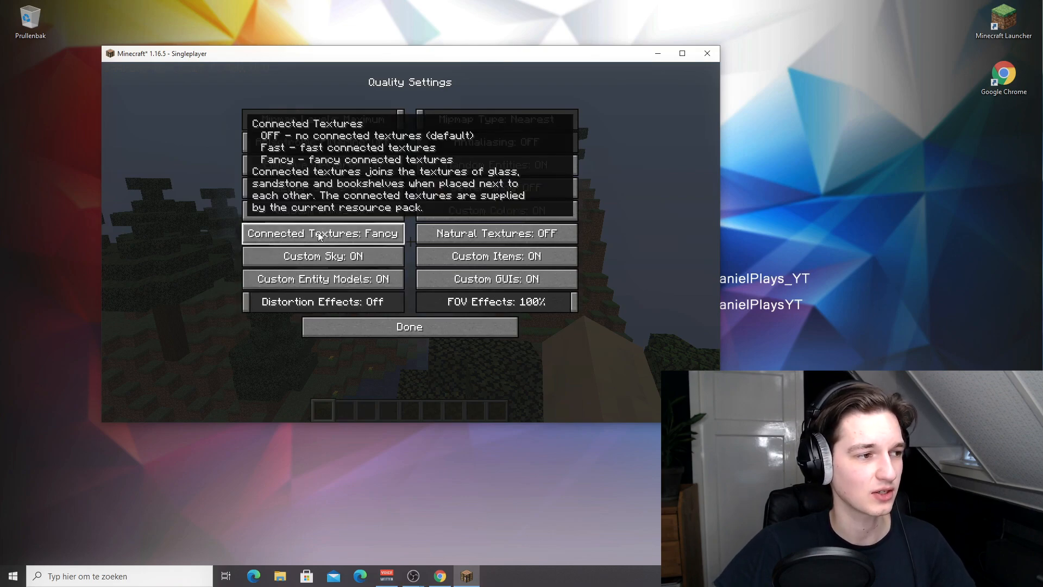
- Turn Connected Textures and Distortion Effects off with FOV Effects at 53%, returning to Video Settings
{"action": "left_click", "coordinate": [322, 233]}
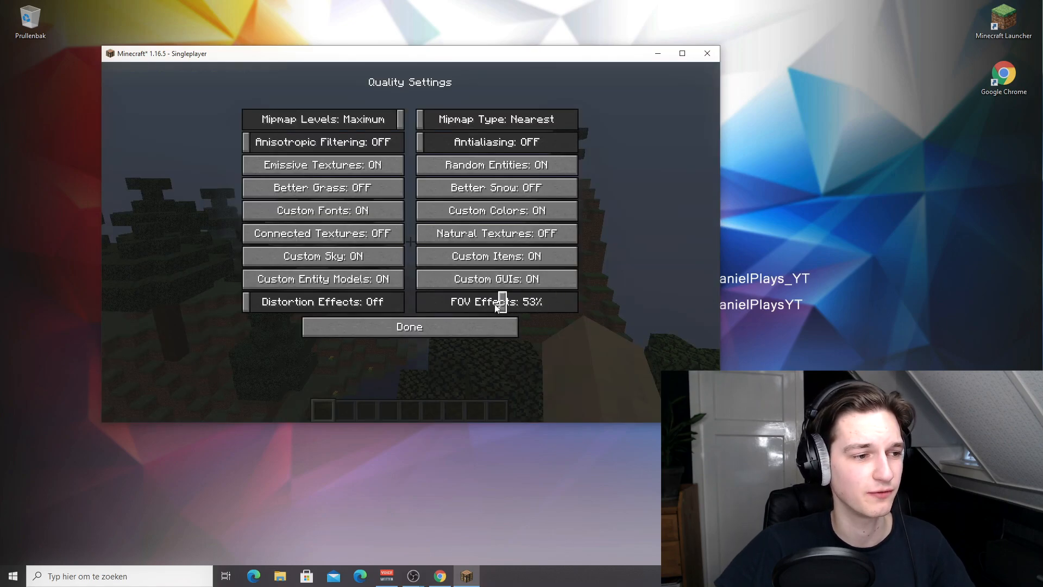
{"action": "left_click", "coordinate": [410, 328]}
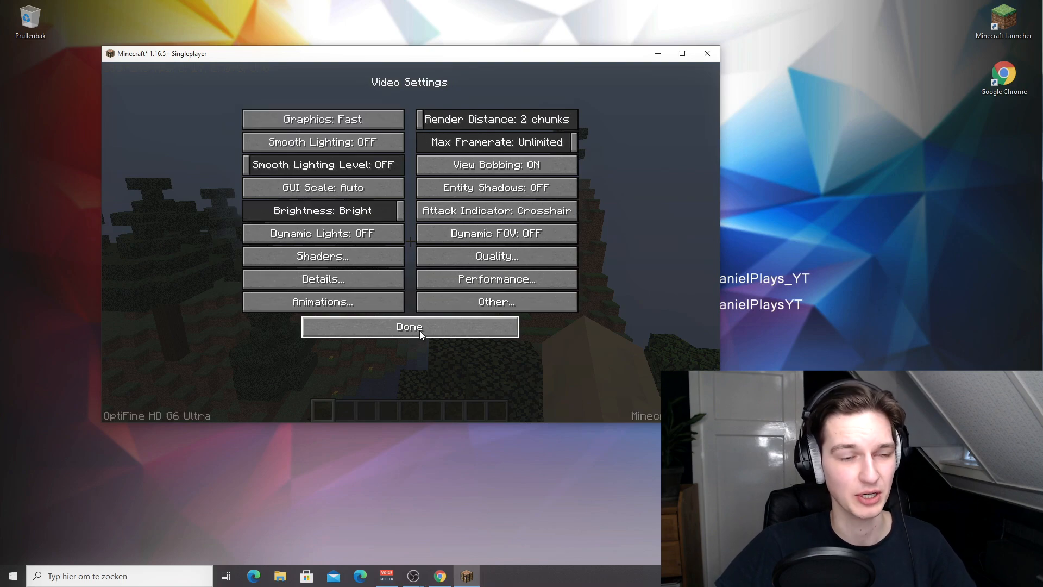
- In Performance Settings, try Fast Render then leave it off with Fast Math on
{"action": "left_click", "coordinate": [496, 279]}
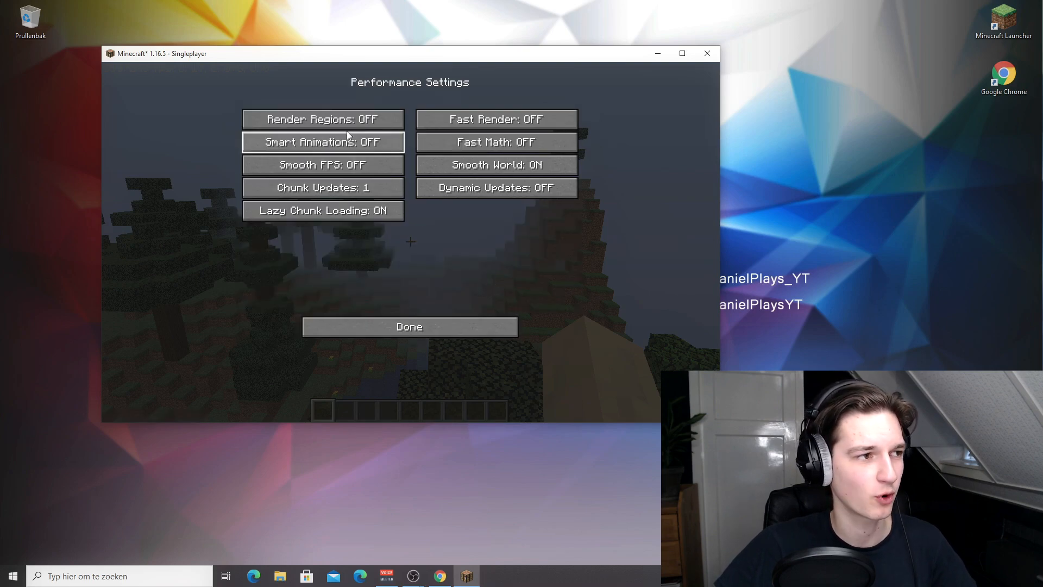
{"action": "mouse_move", "coordinate": [456, 242]}
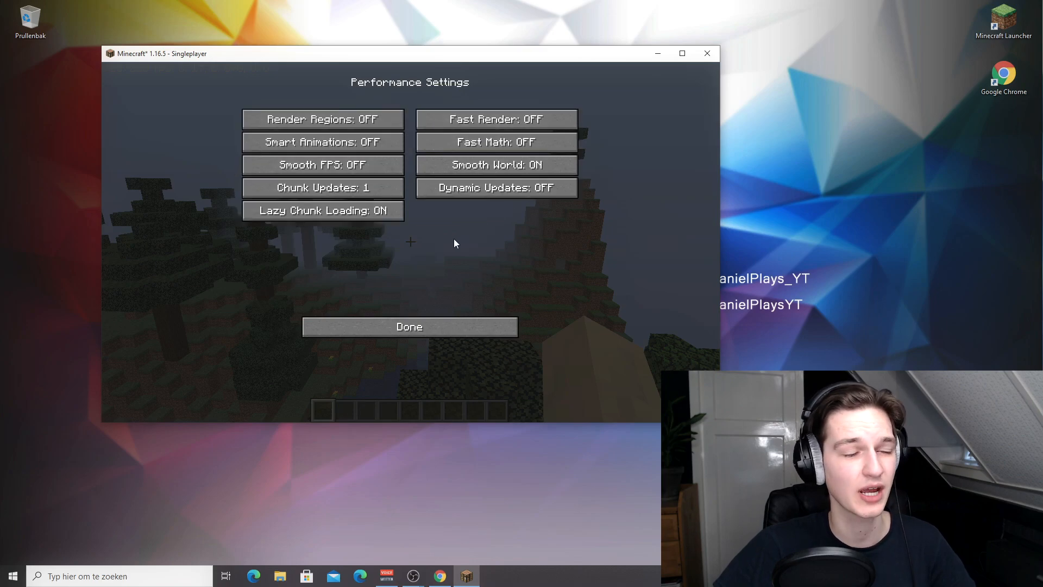
{"action": "mouse_move", "coordinate": [457, 251]}
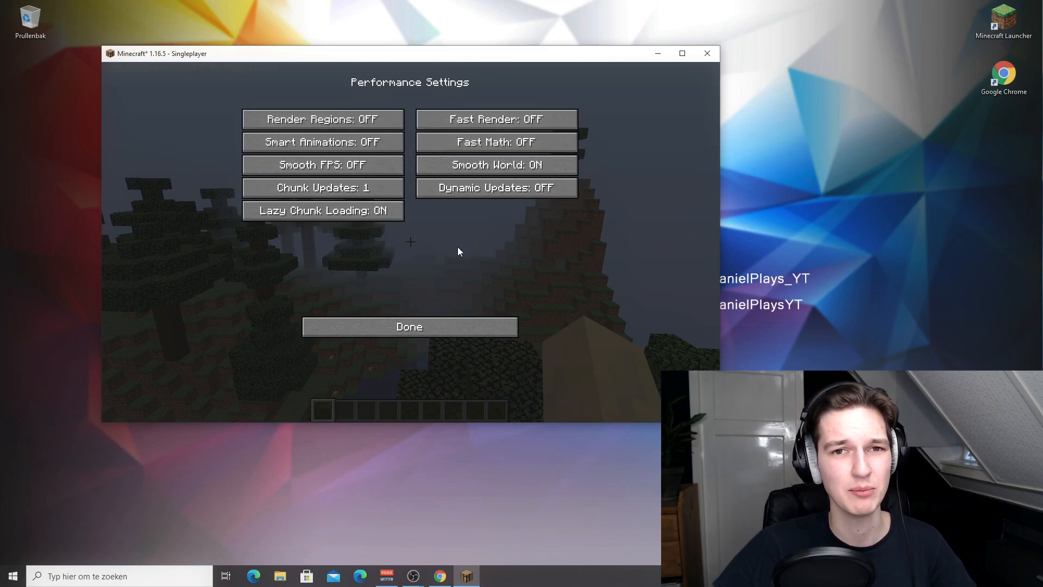
{"action": "mouse_move", "coordinate": [410, 135]}
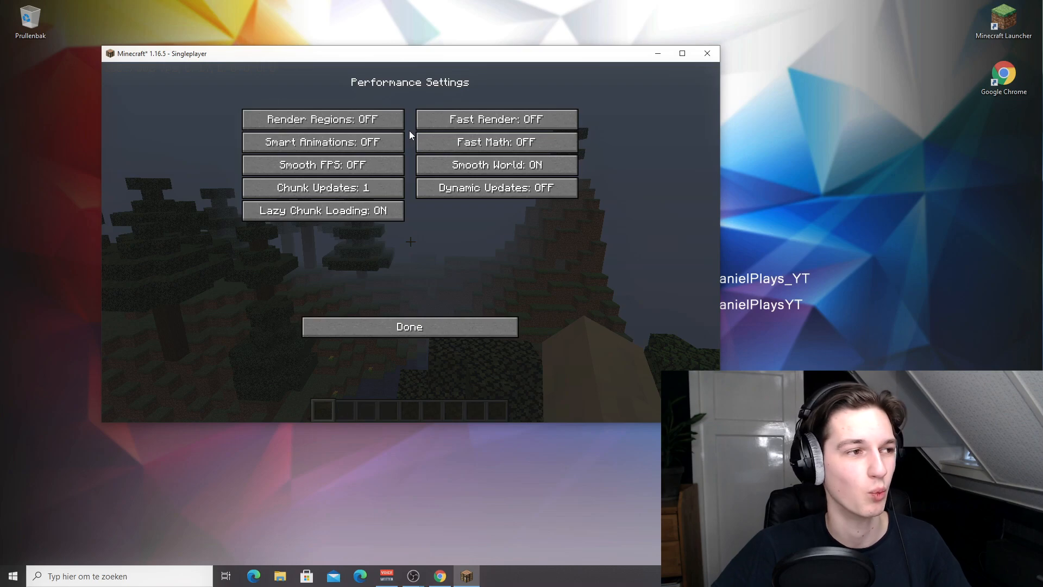
{"action": "left_click", "coordinate": [495, 118]}
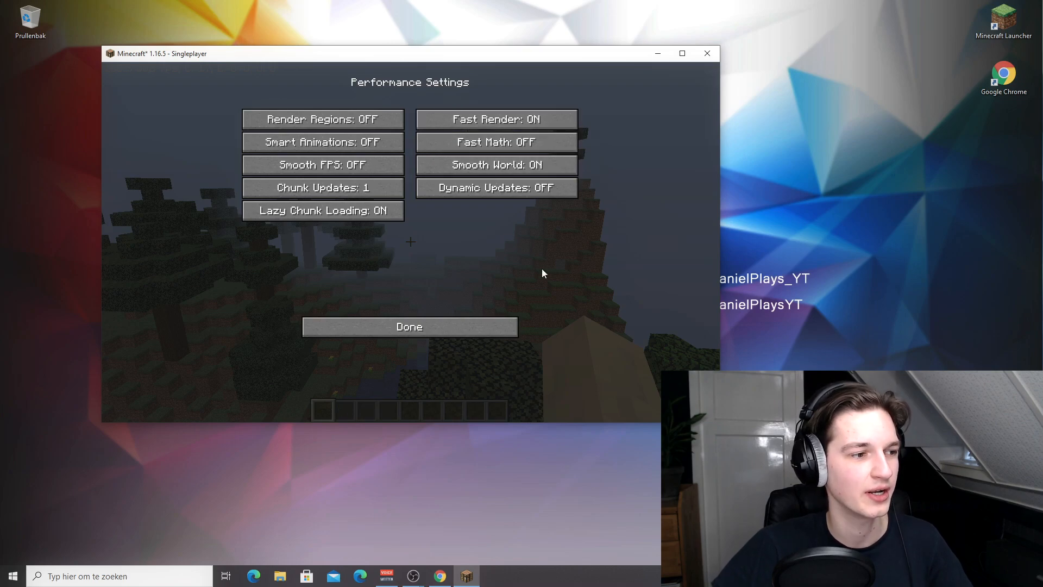
{"action": "left_click", "coordinate": [410, 327]}
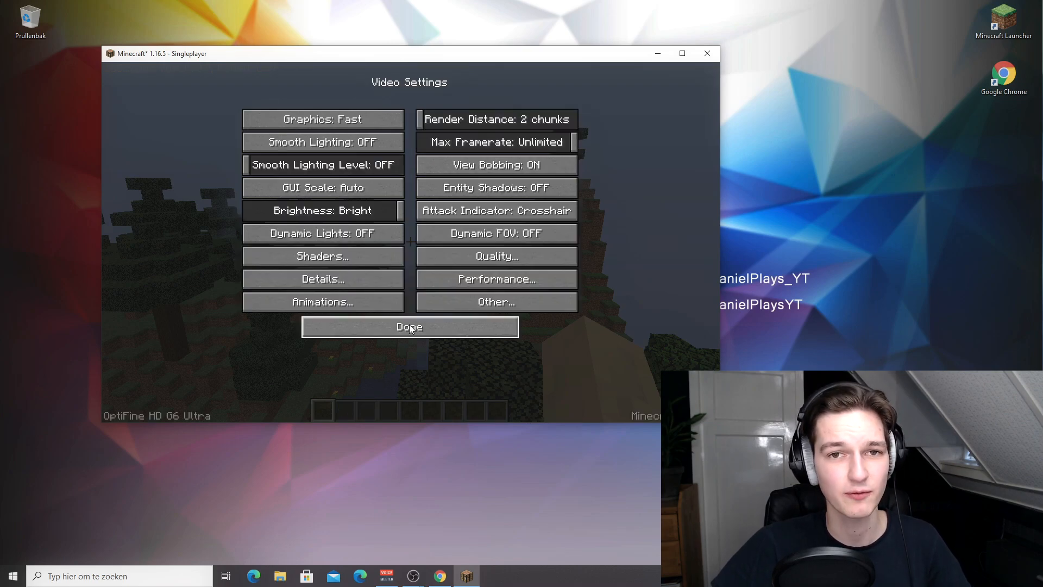
{"action": "left_click", "coordinate": [495, 280]}
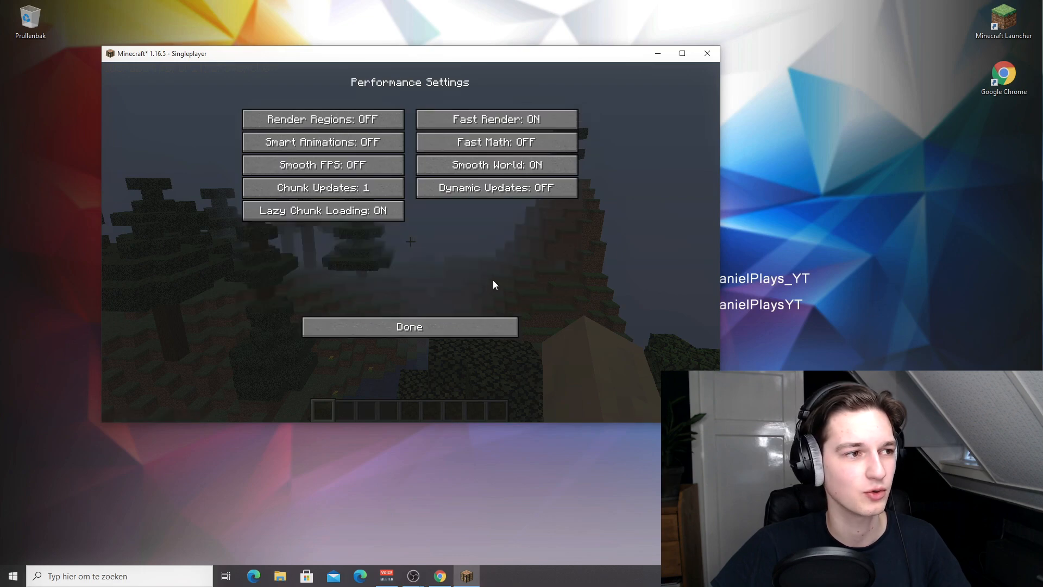
{"action": "left_click", "coordinate": [495, 120]}
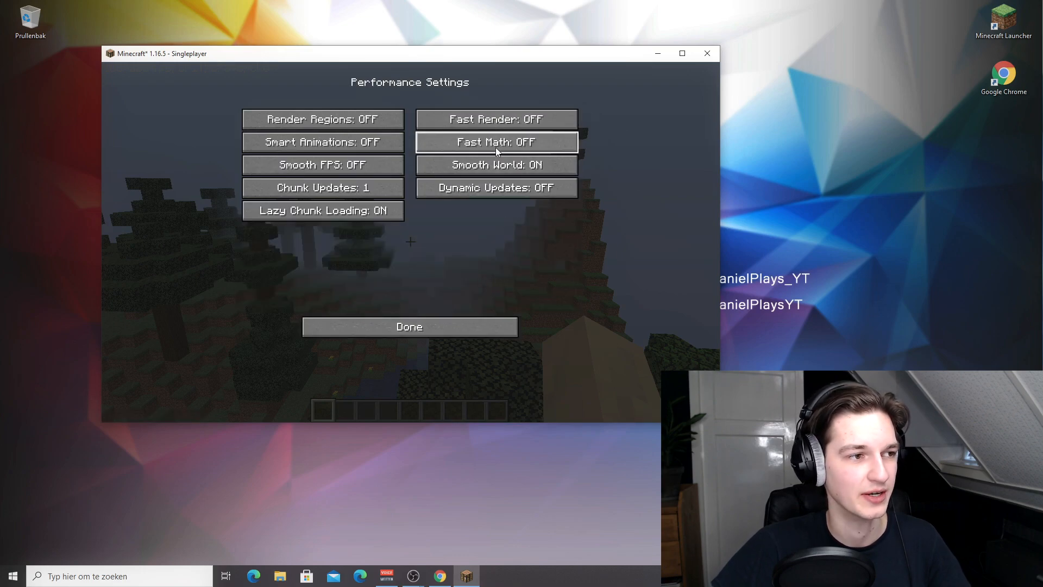
{"action": "mouse_move", "coordinate": [487, 229]}
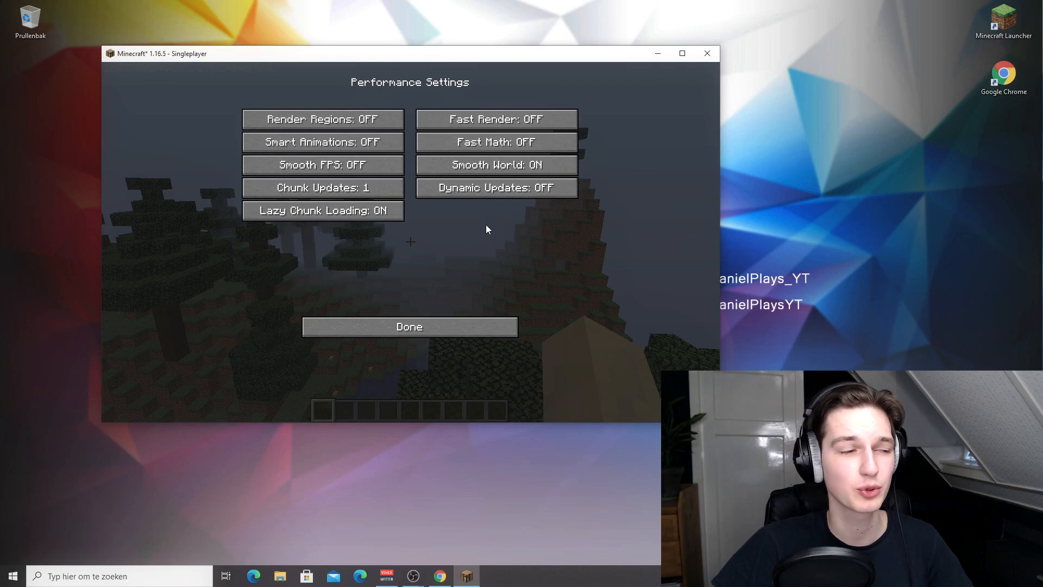
{"action": "left_click", "coordinate": [410, 326]}
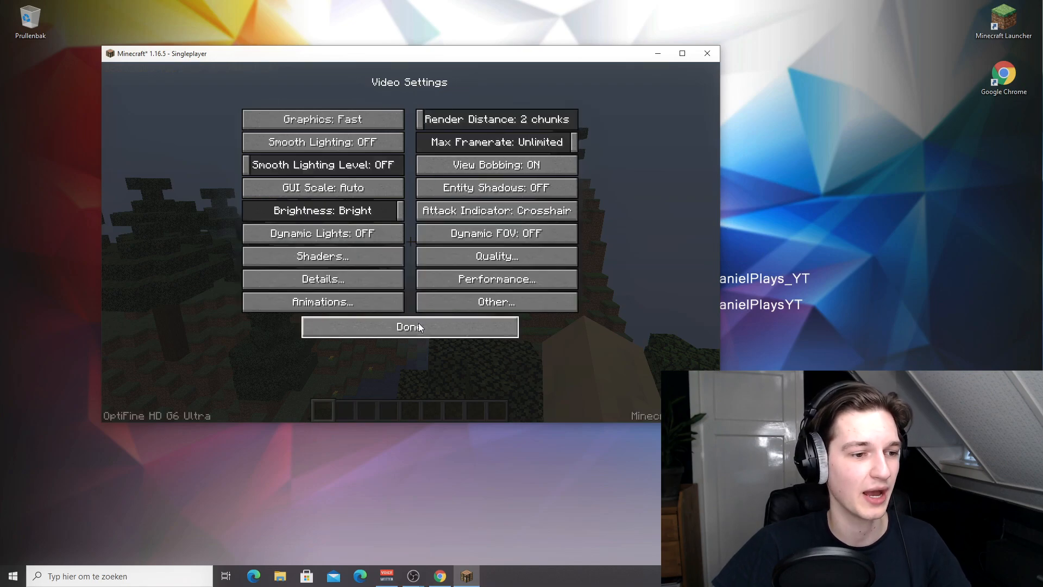
{"action": "left_click", "coordinate": [496, 279]}
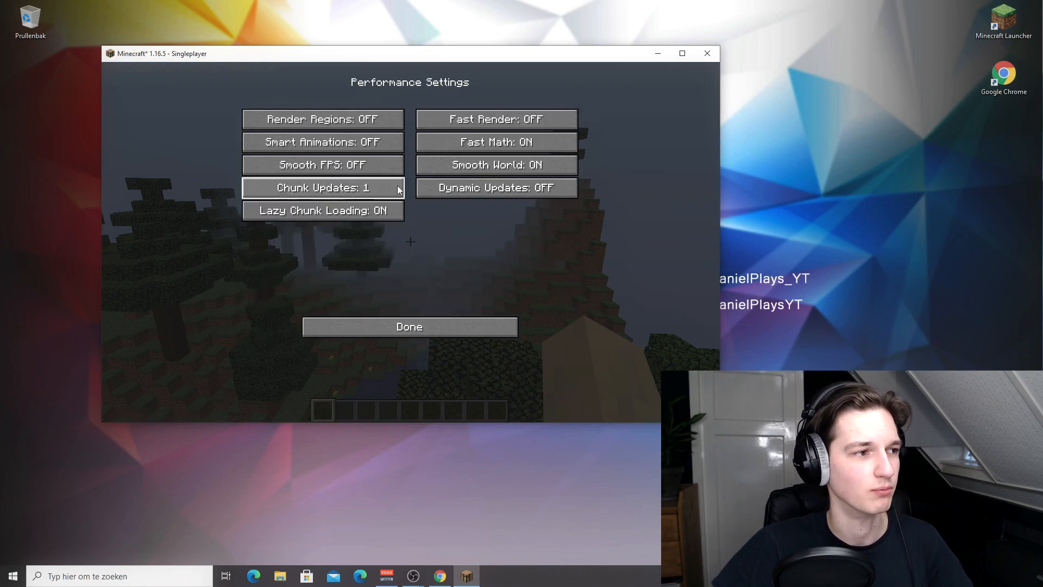
{"action": "left_click", "coordinate": [409, 327]}
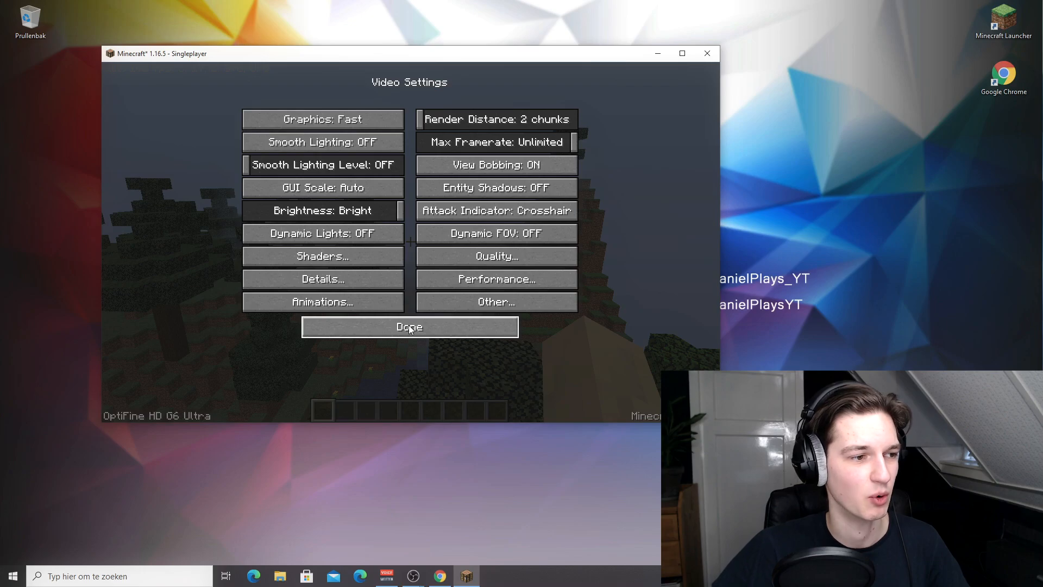
{"action": "mouse_move", "coordinate": [409, 295]}
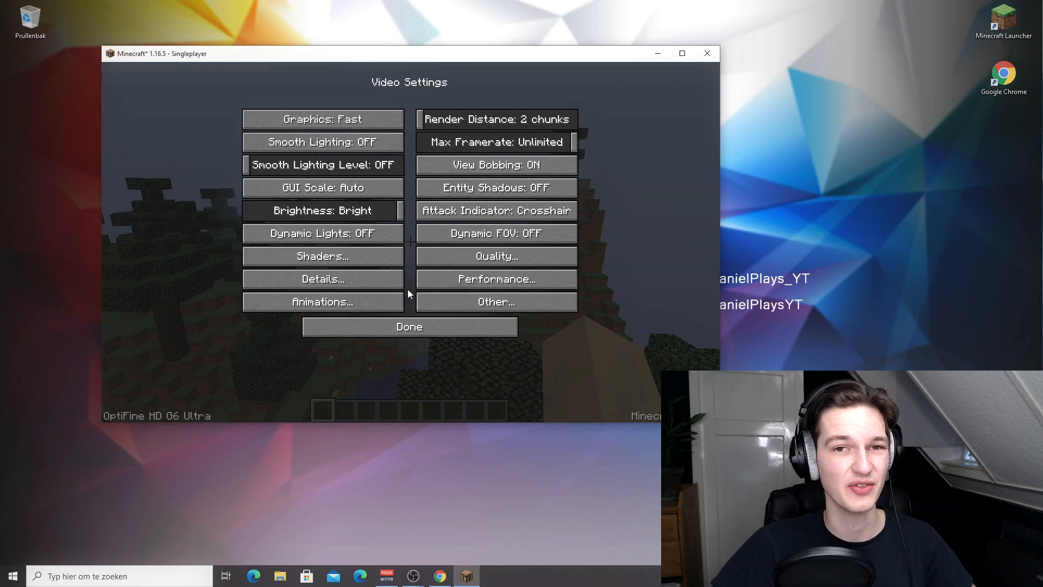
{"action": "mouse_move", "coordinate": [409, 319]}
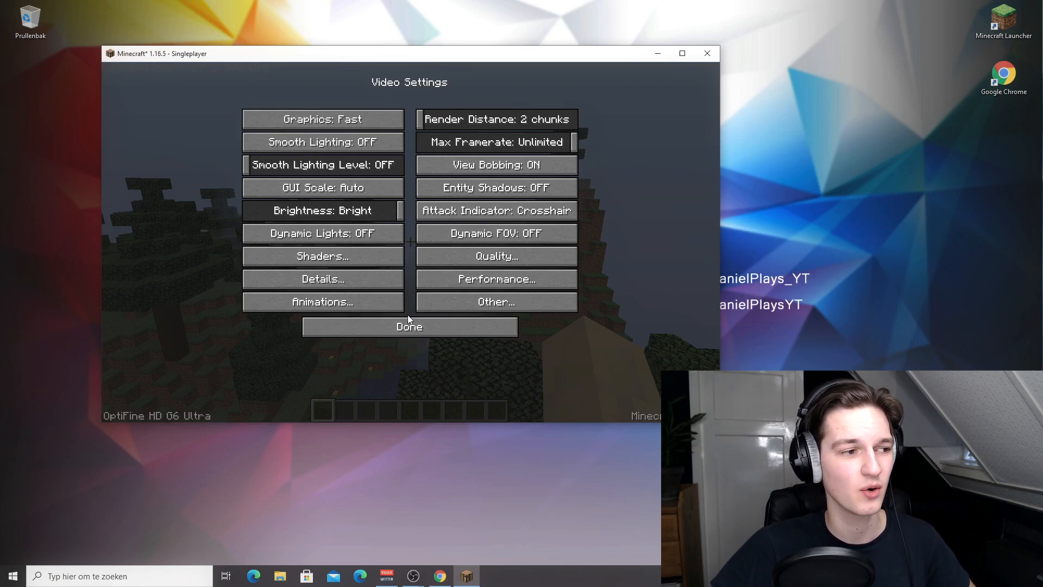
- Close Video Settings and resume the world, now running at roughly 1472 FPS
{"action": "left_click", "coordinate": [410, 327]}
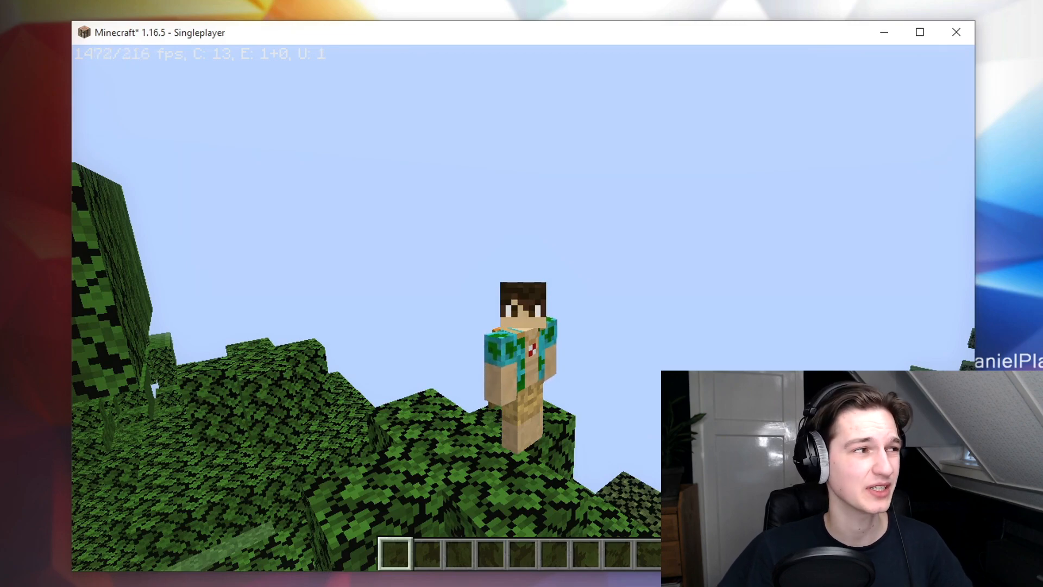